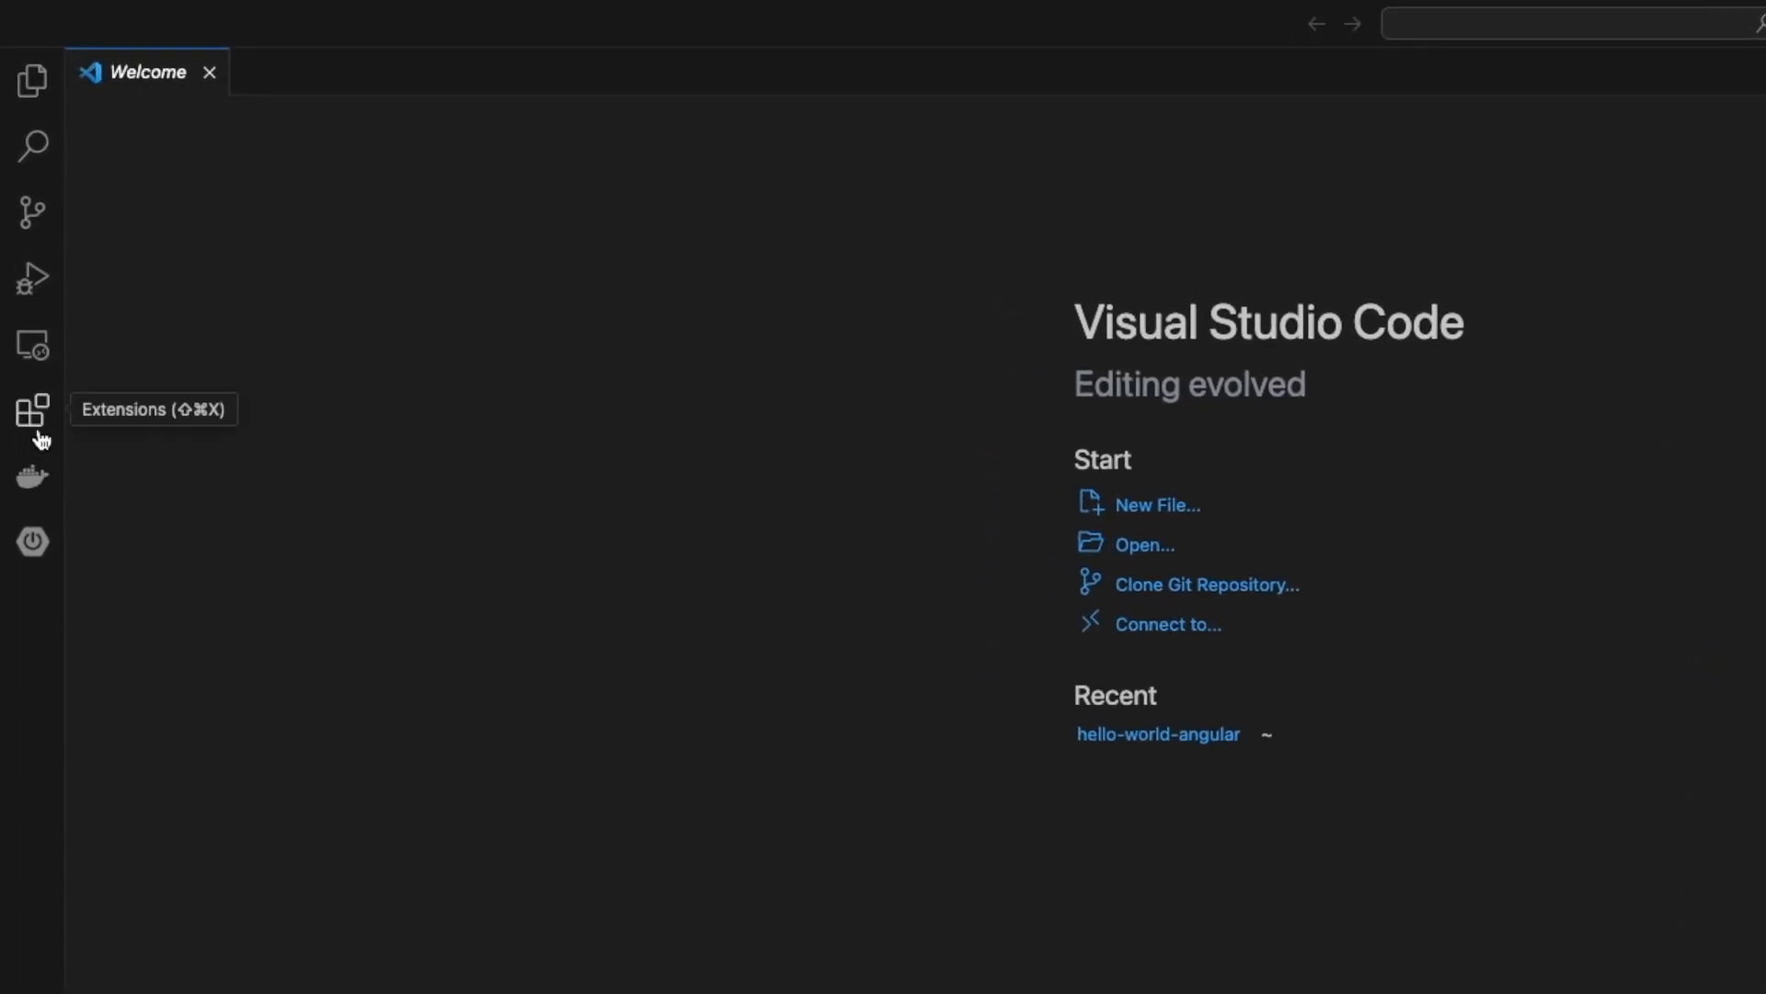
Step: Search the Extensions marketplace for 'post' to bring up the Postman extension
click(33, 408)
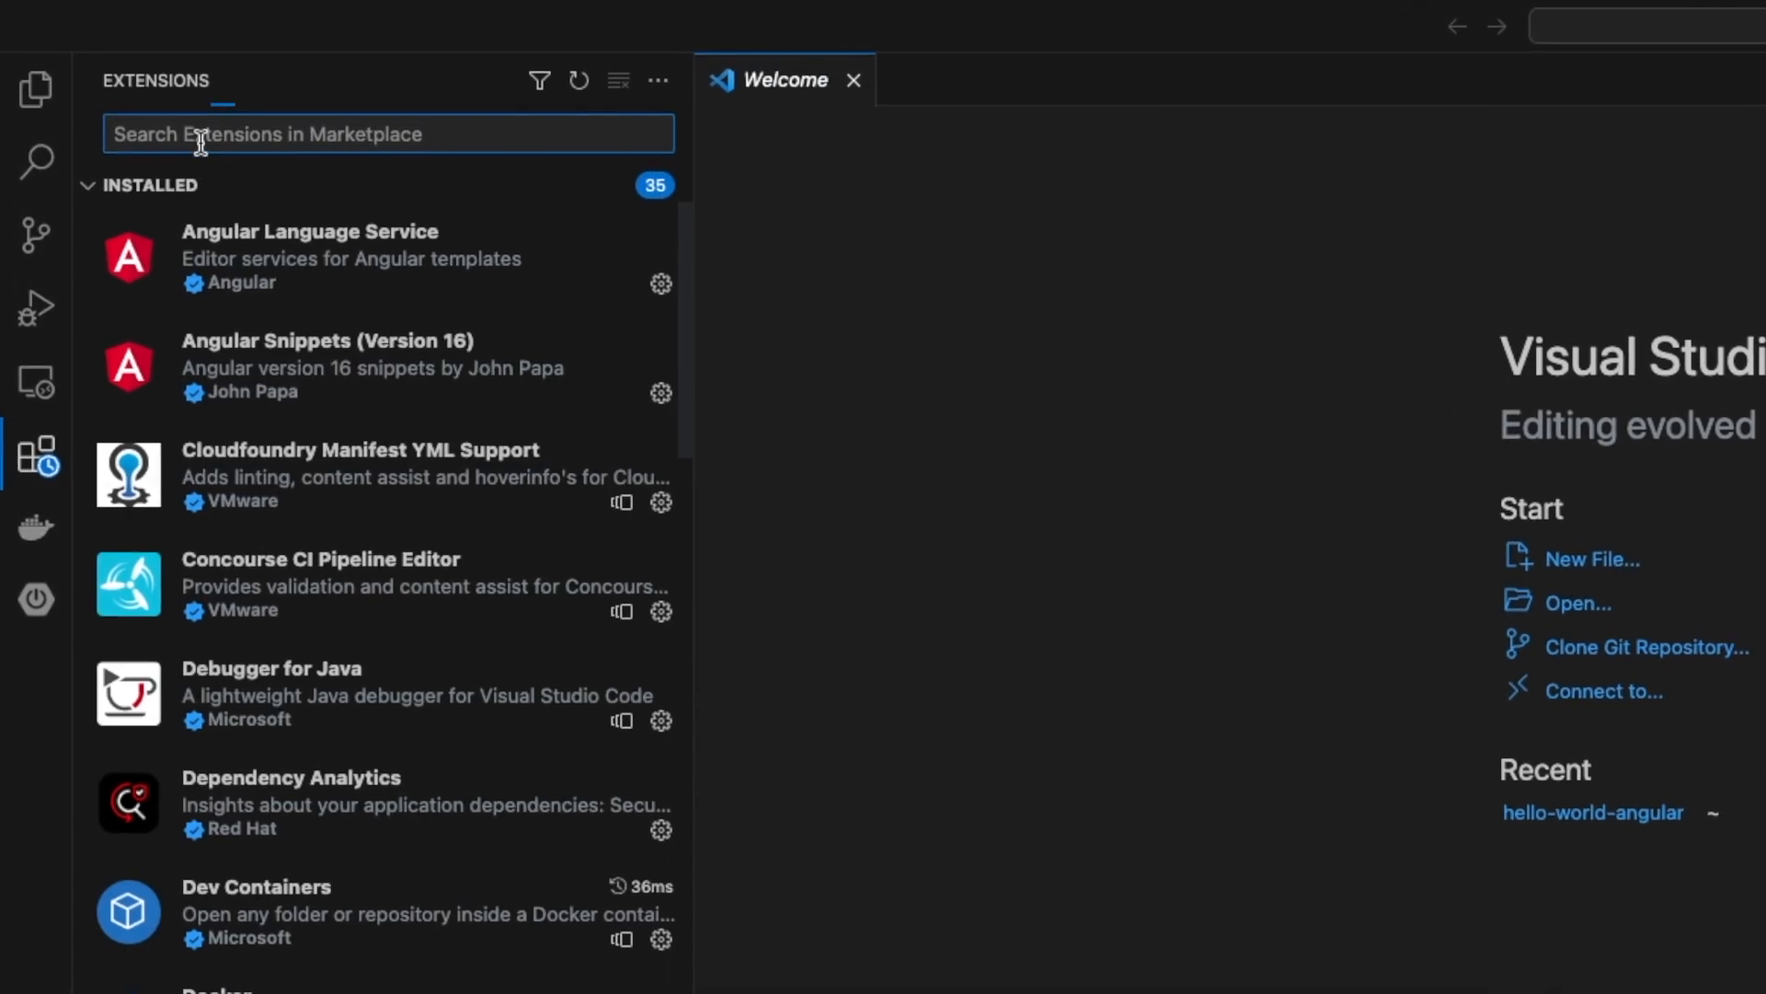
text(postman)
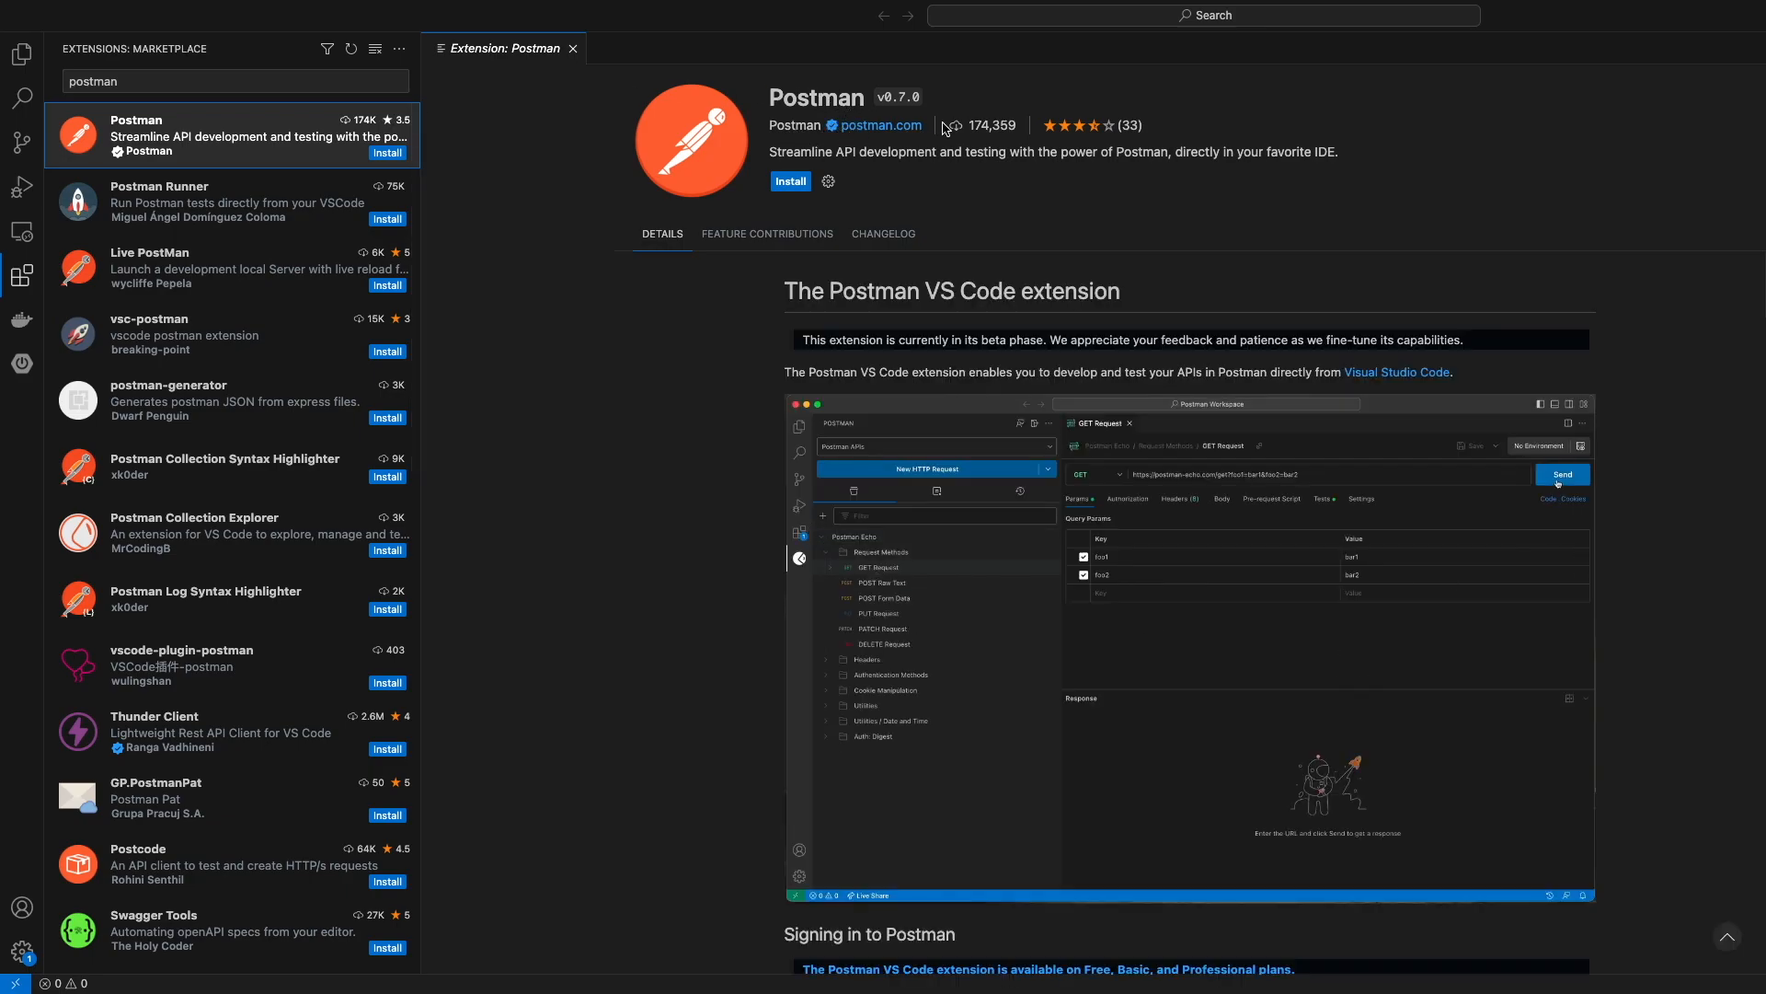
Step: Install the Postman extension and start Sign In from its sidebar panel
click(790, 180)
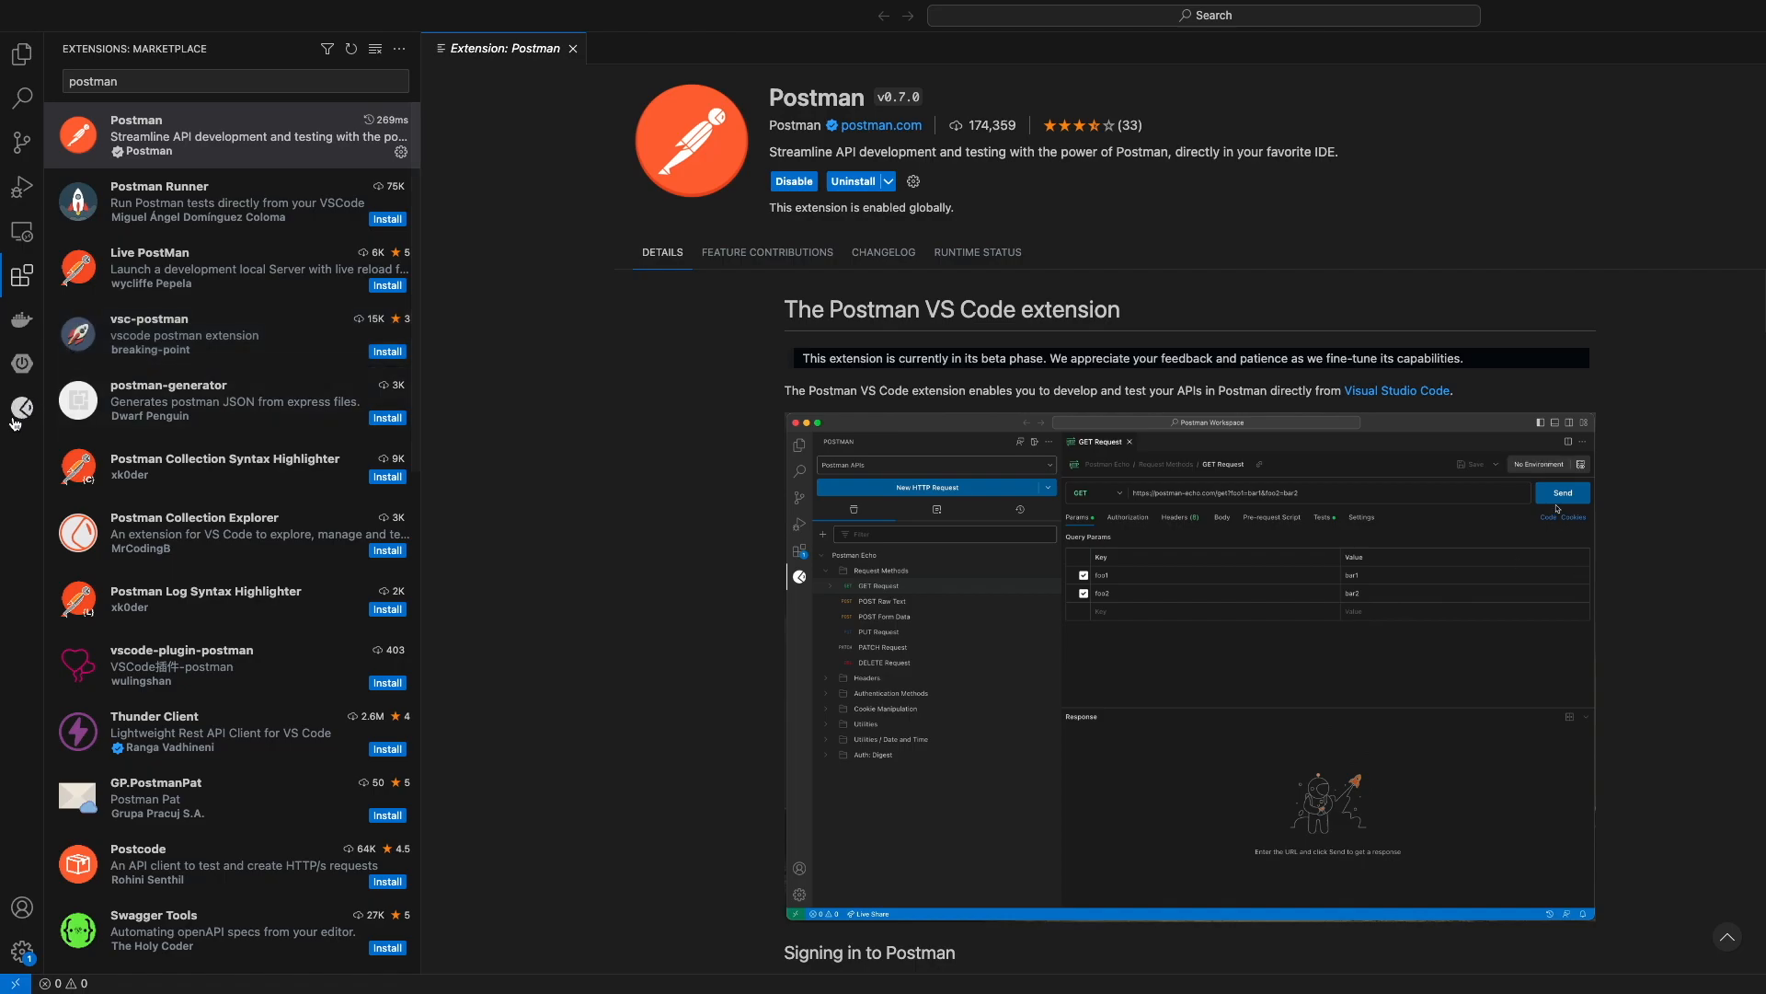
click(1562, 492)
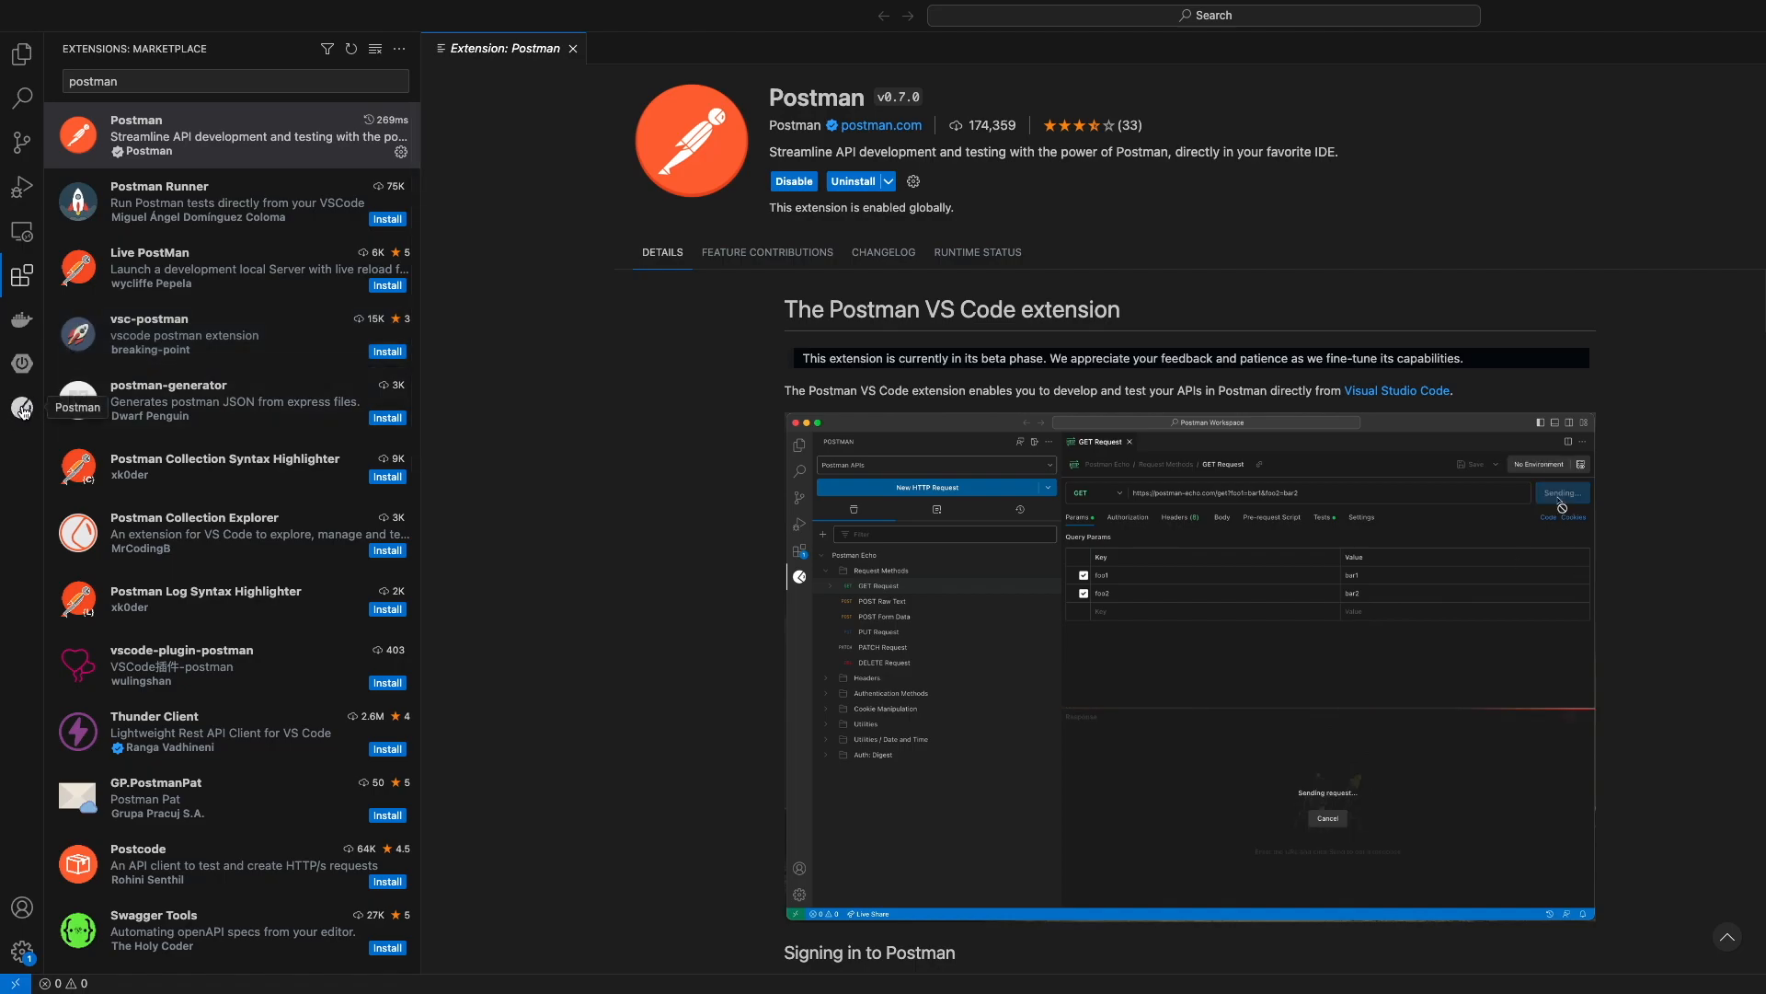
click(21, 407)
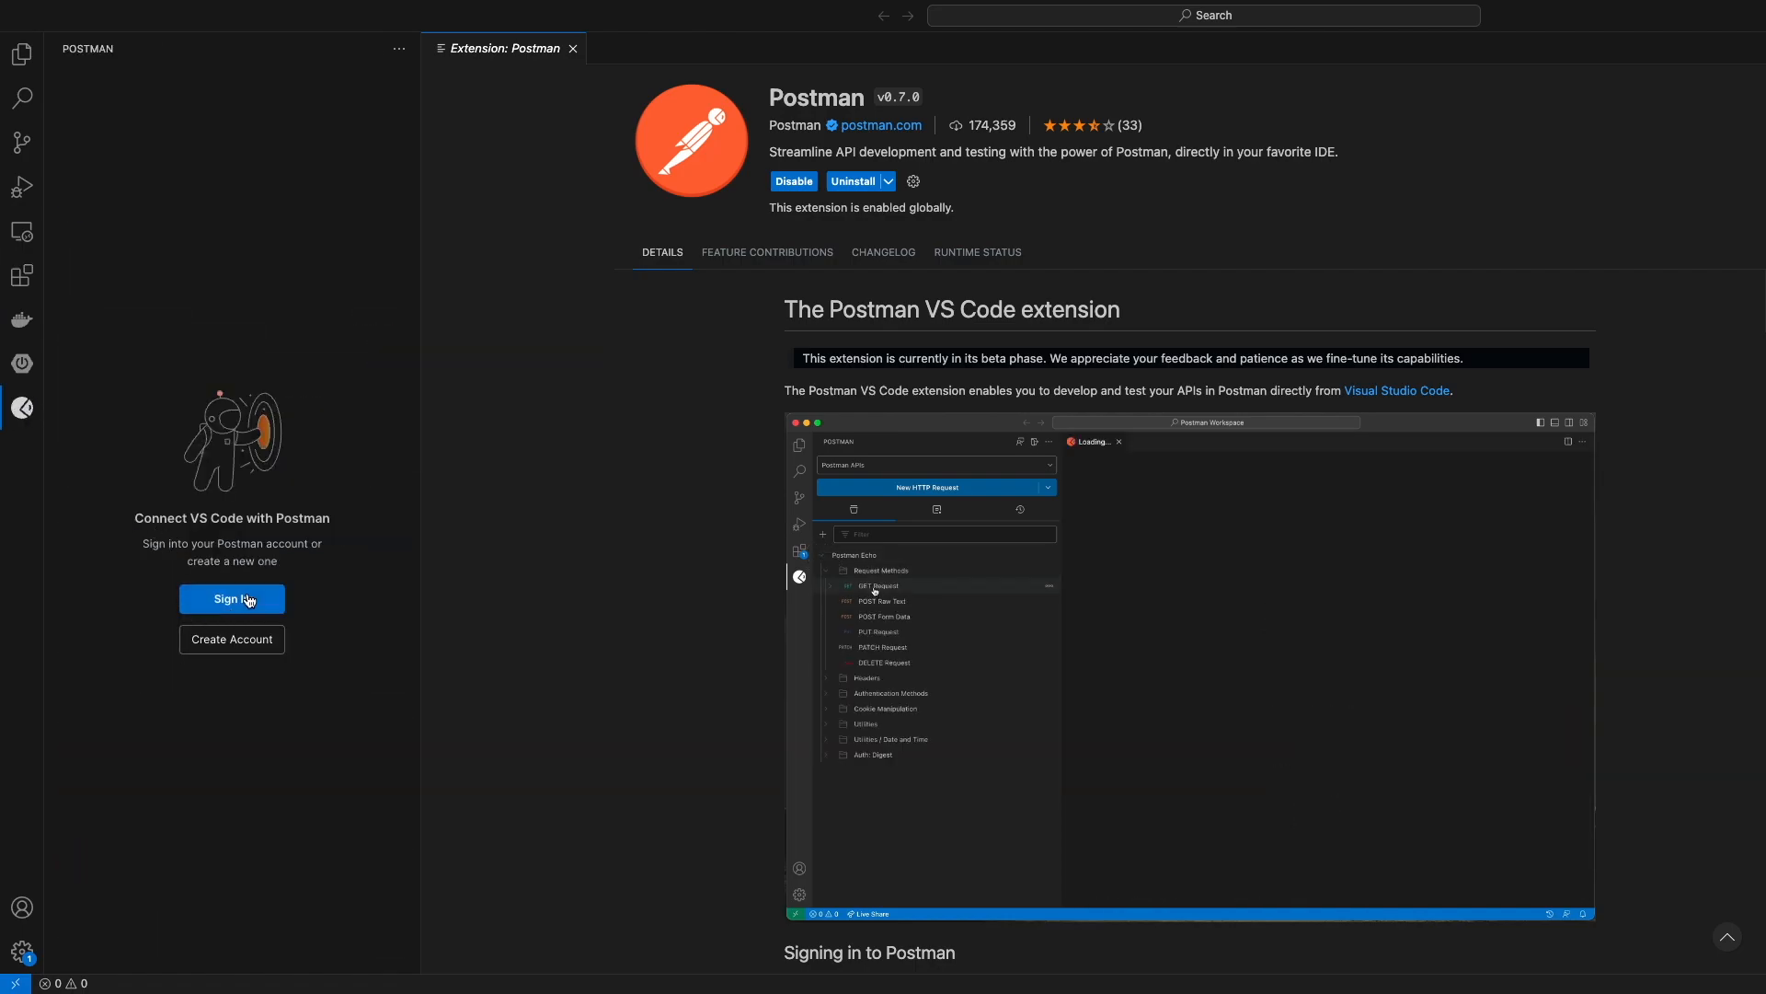
click(232, 598)
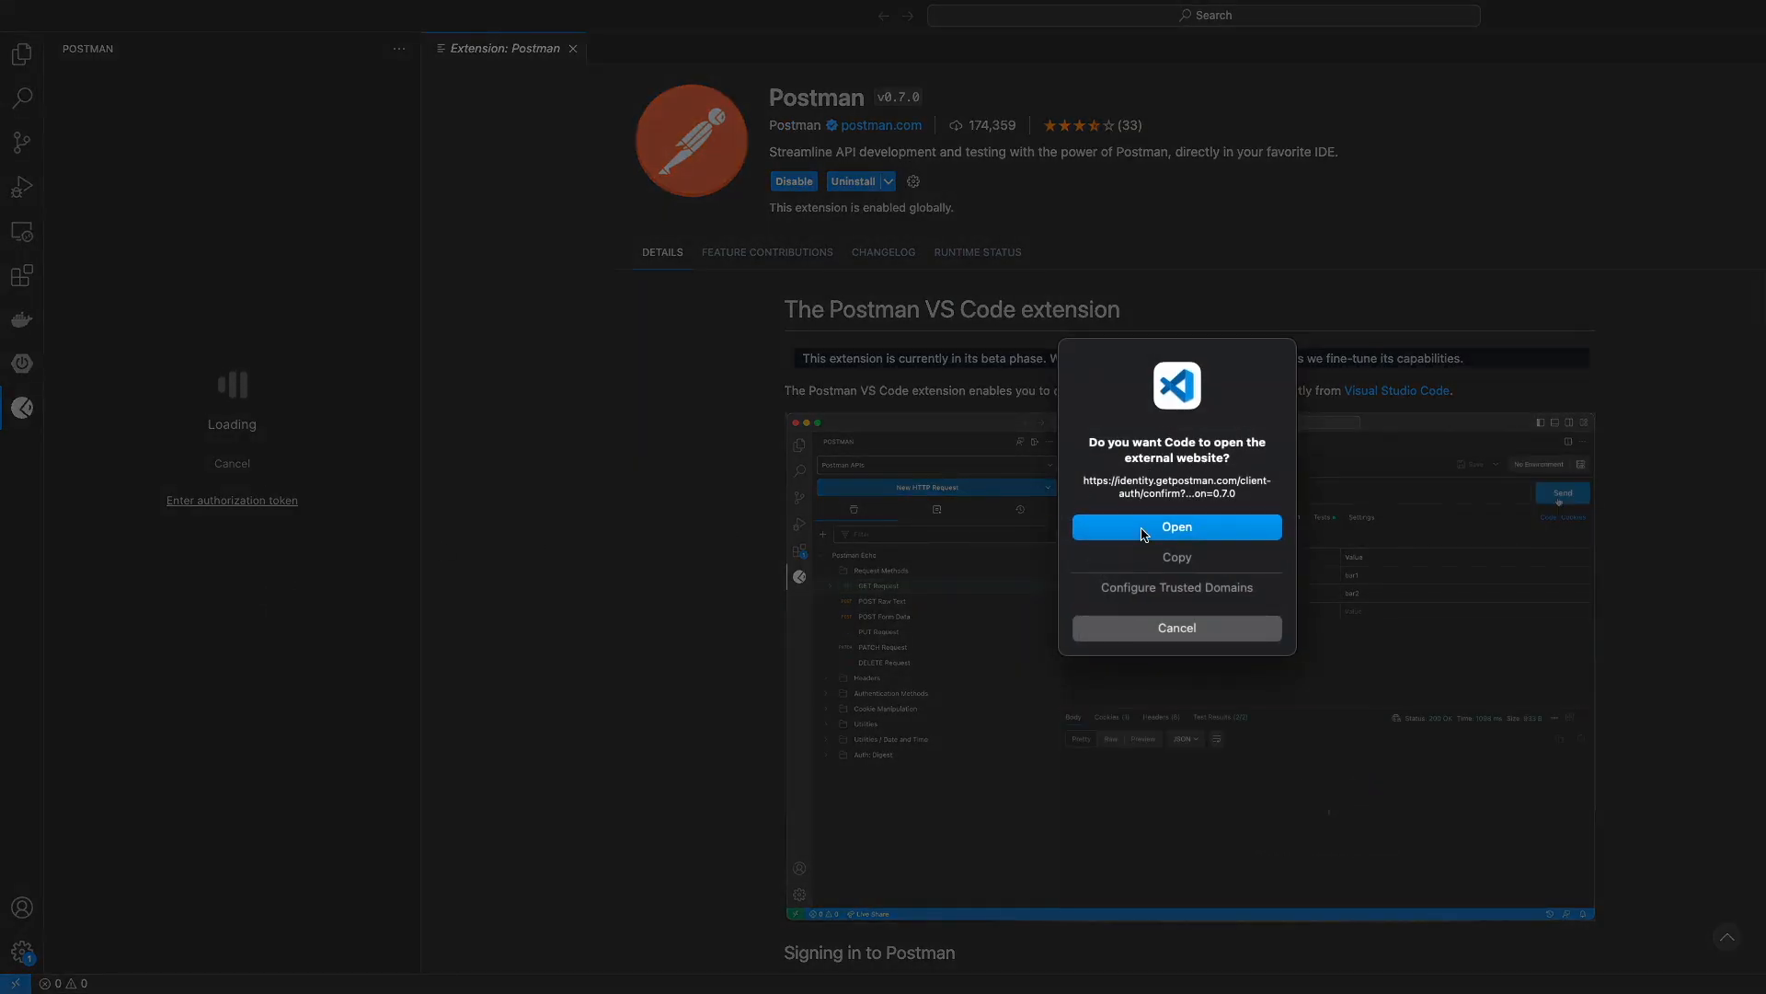
Step: Allow the Postman sign-in page to open in the external browser
click(1175, 527)
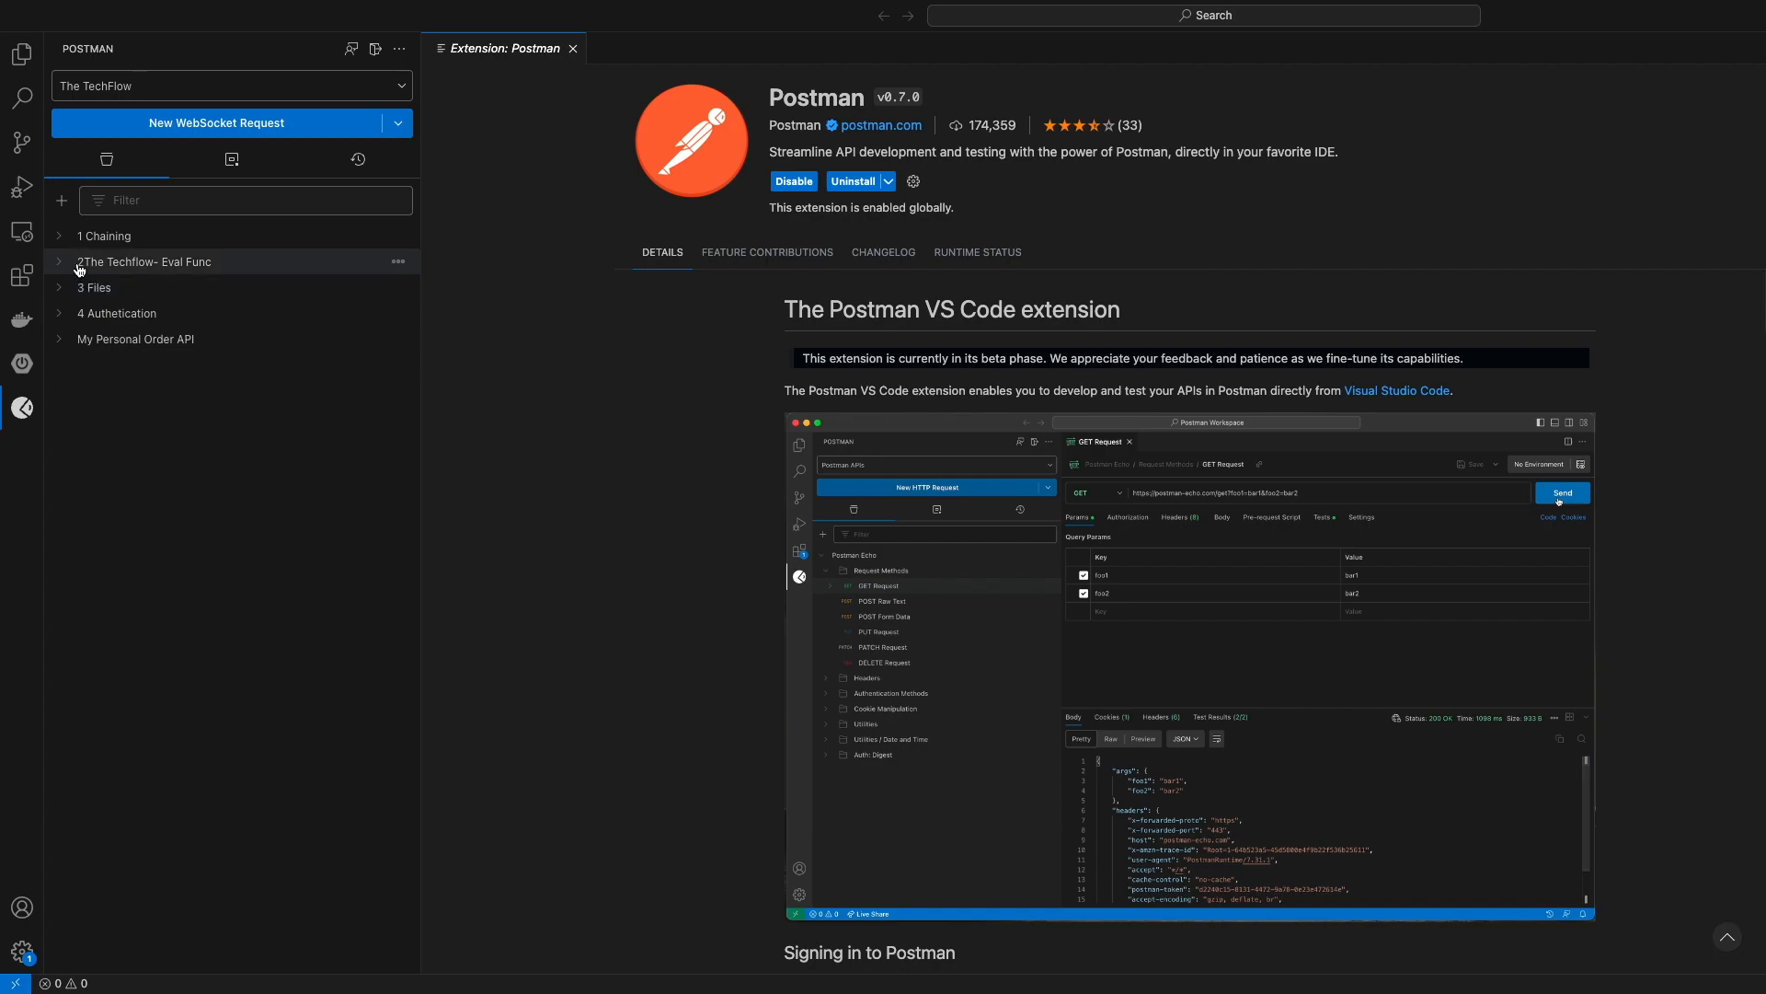
Step: Expand the 2The Techflow- Eval Func collection and send the Create User Eval request
click(104, 236)
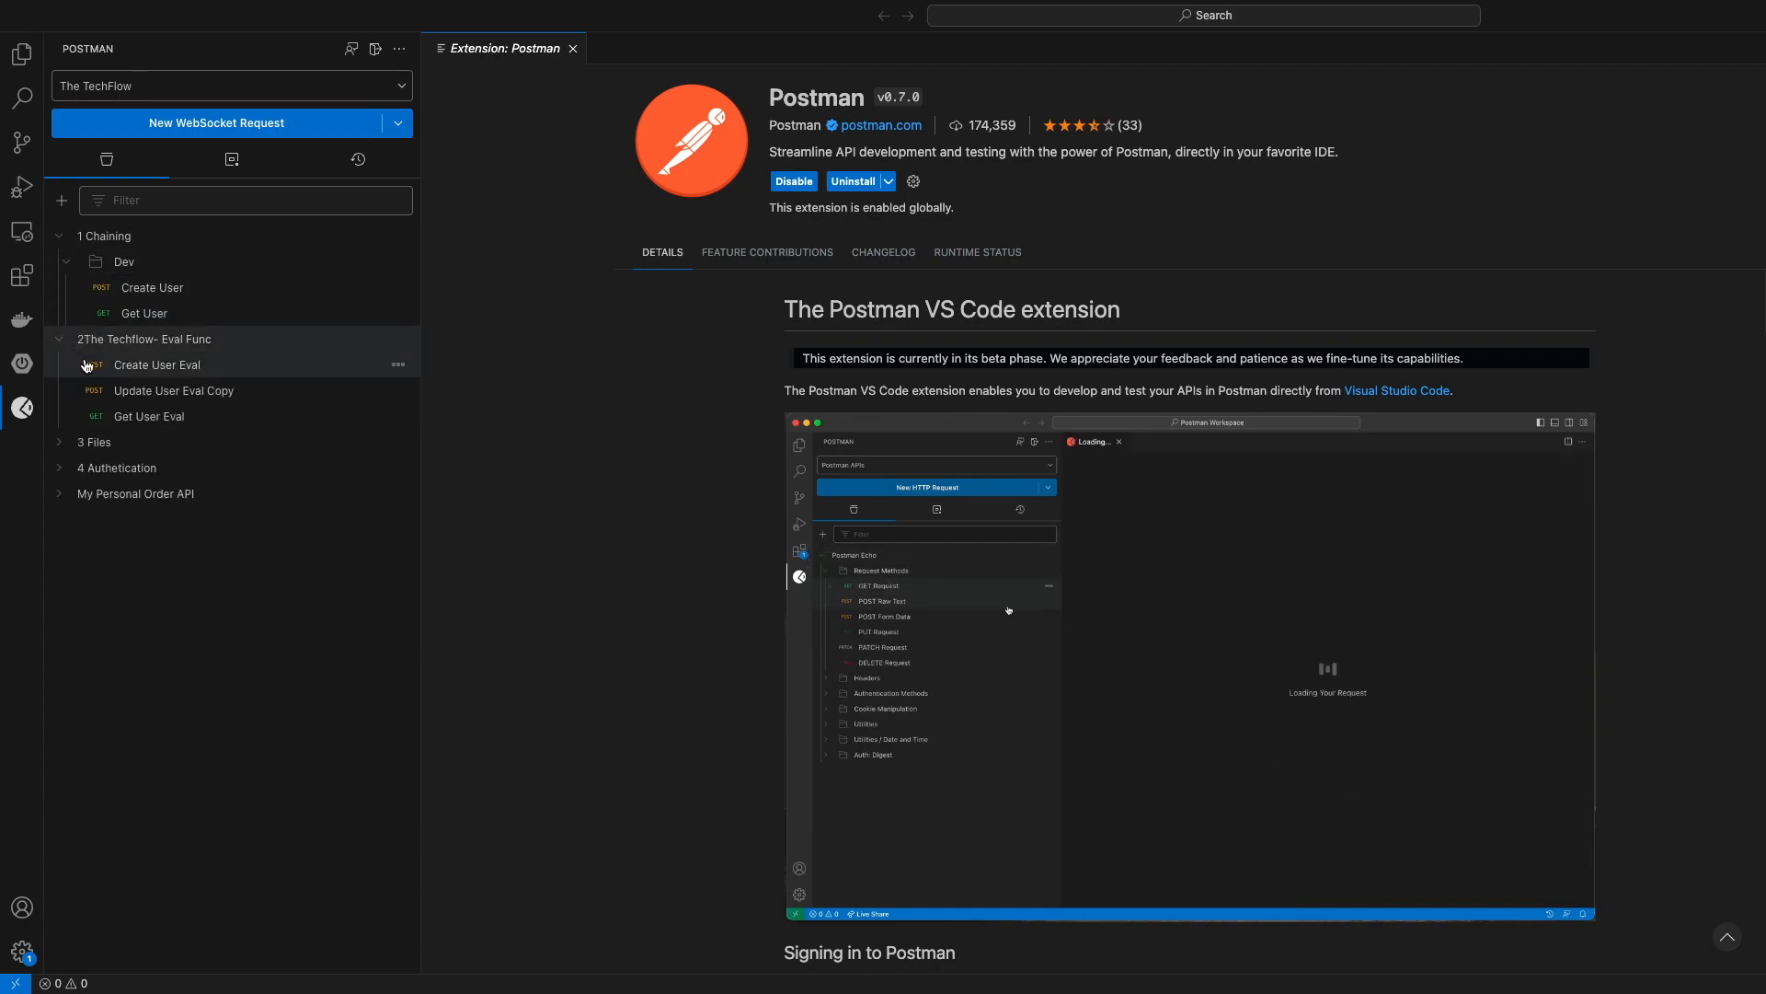
click(156, 364)
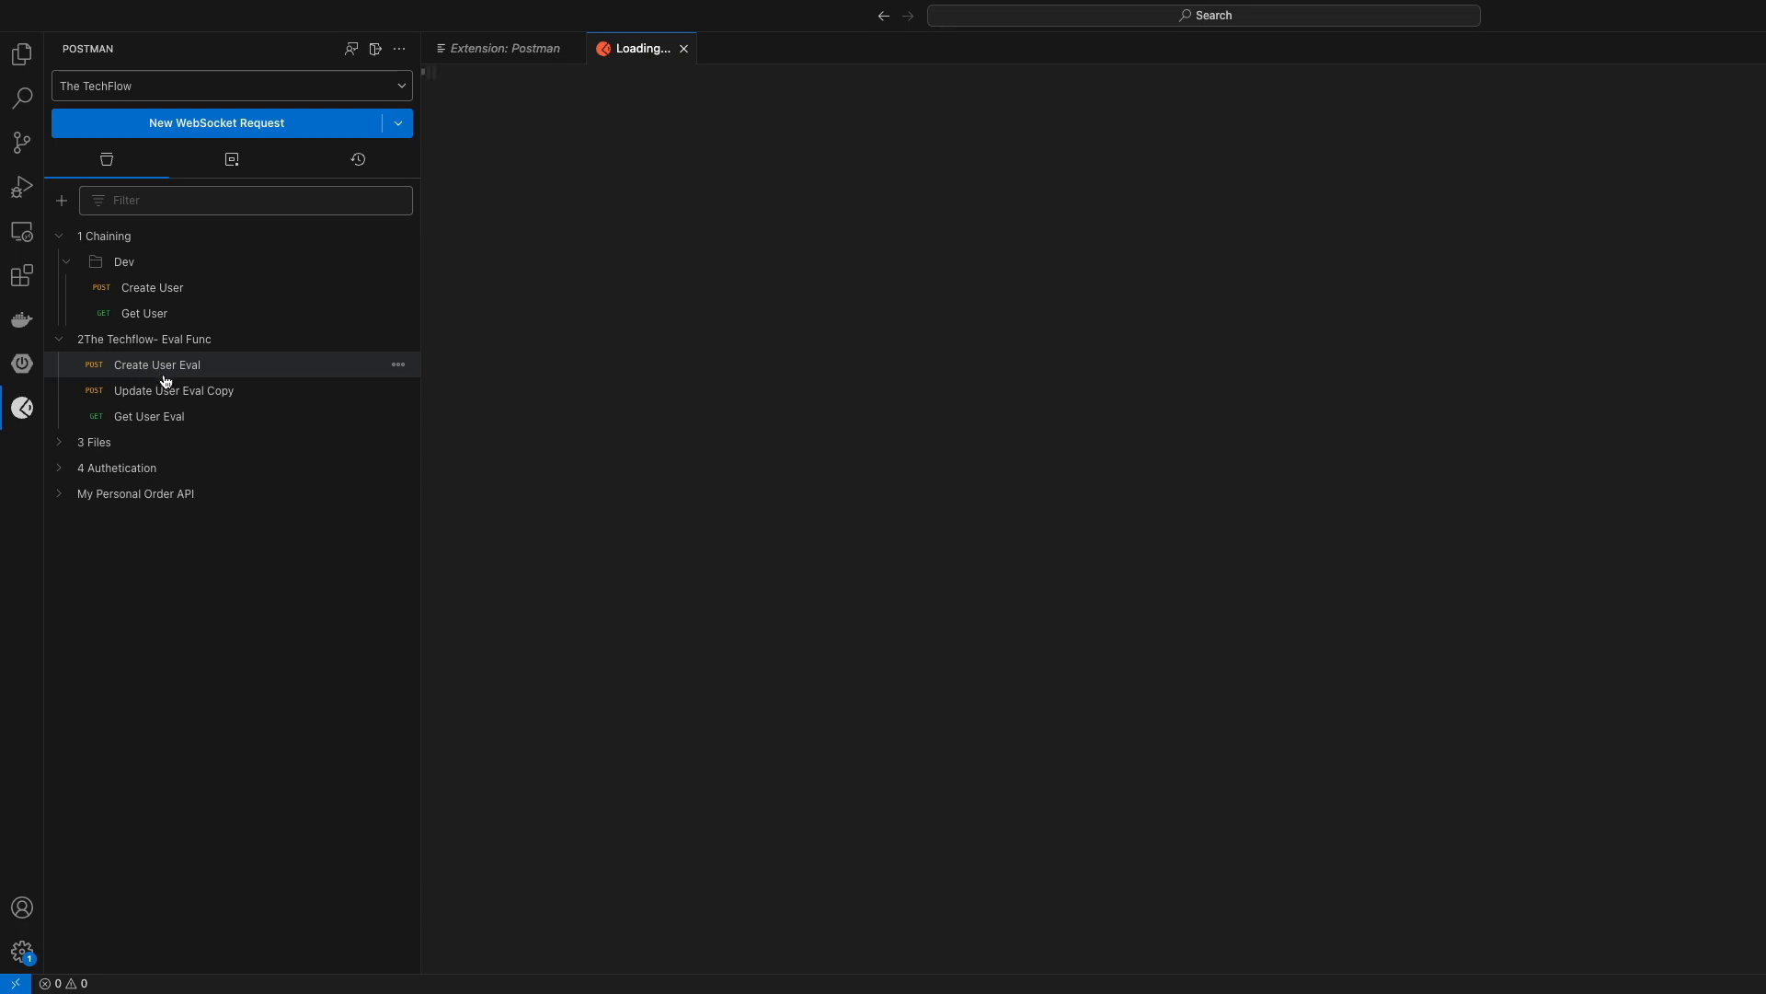
click(156, 364)
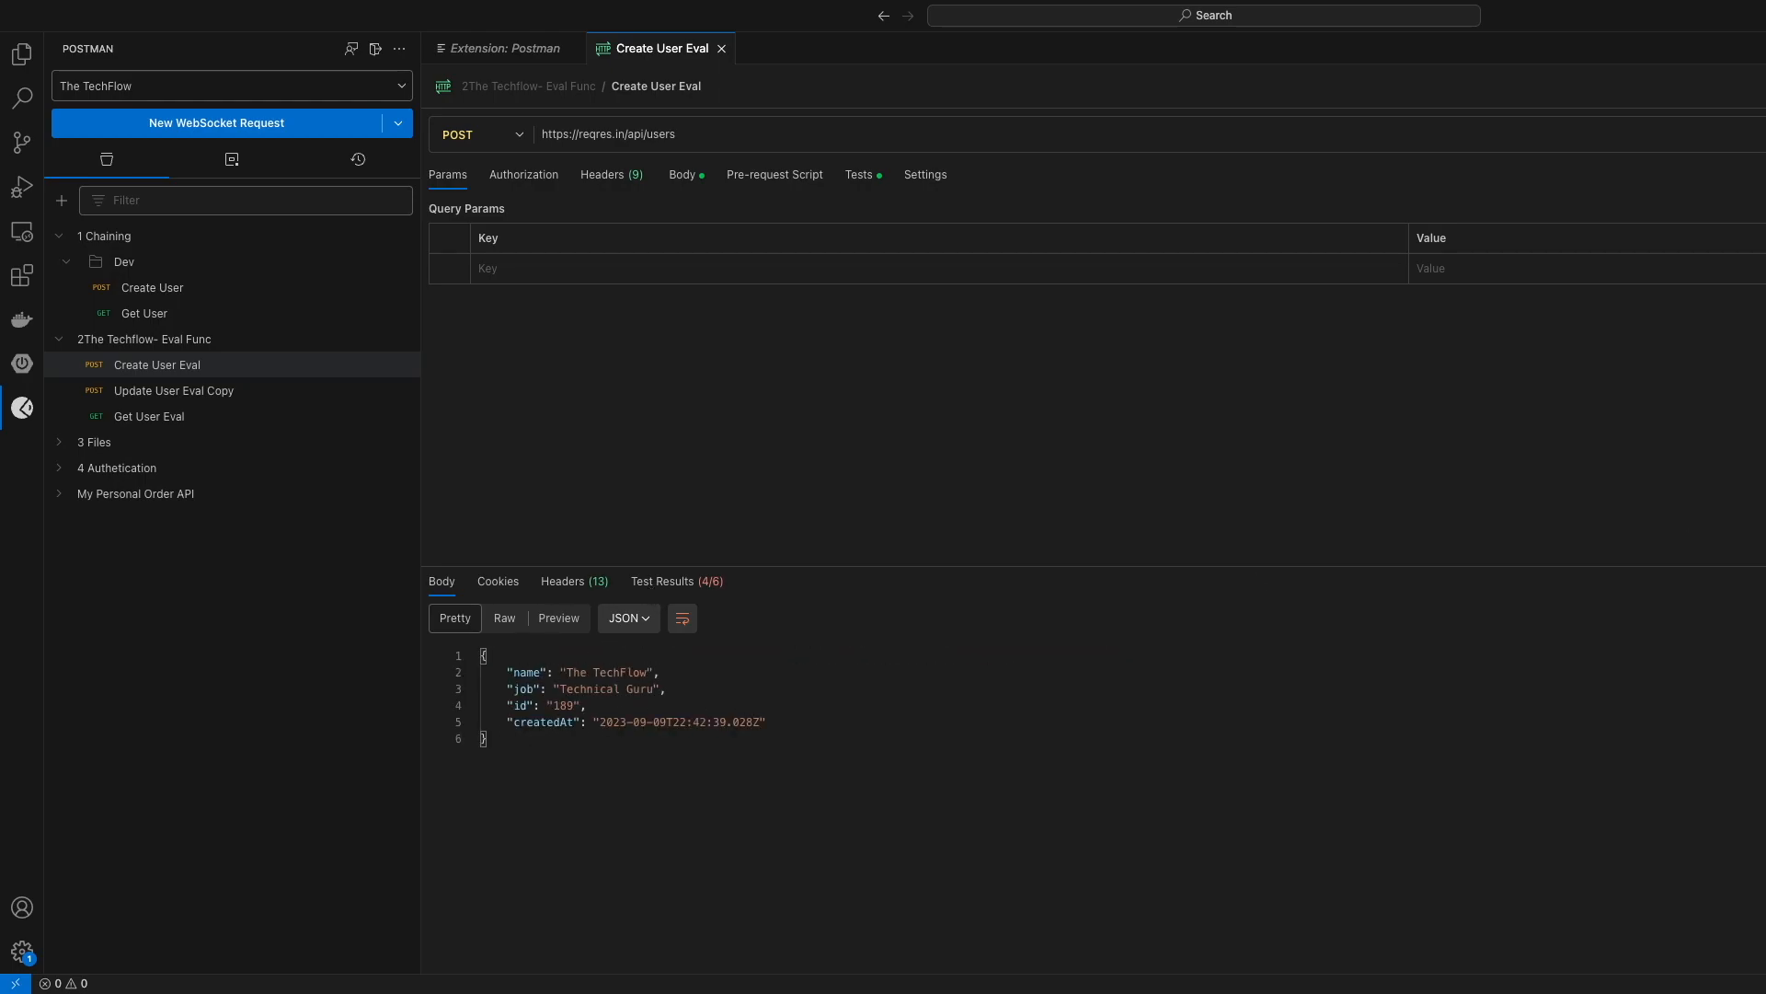
mouse_move(307, 364)
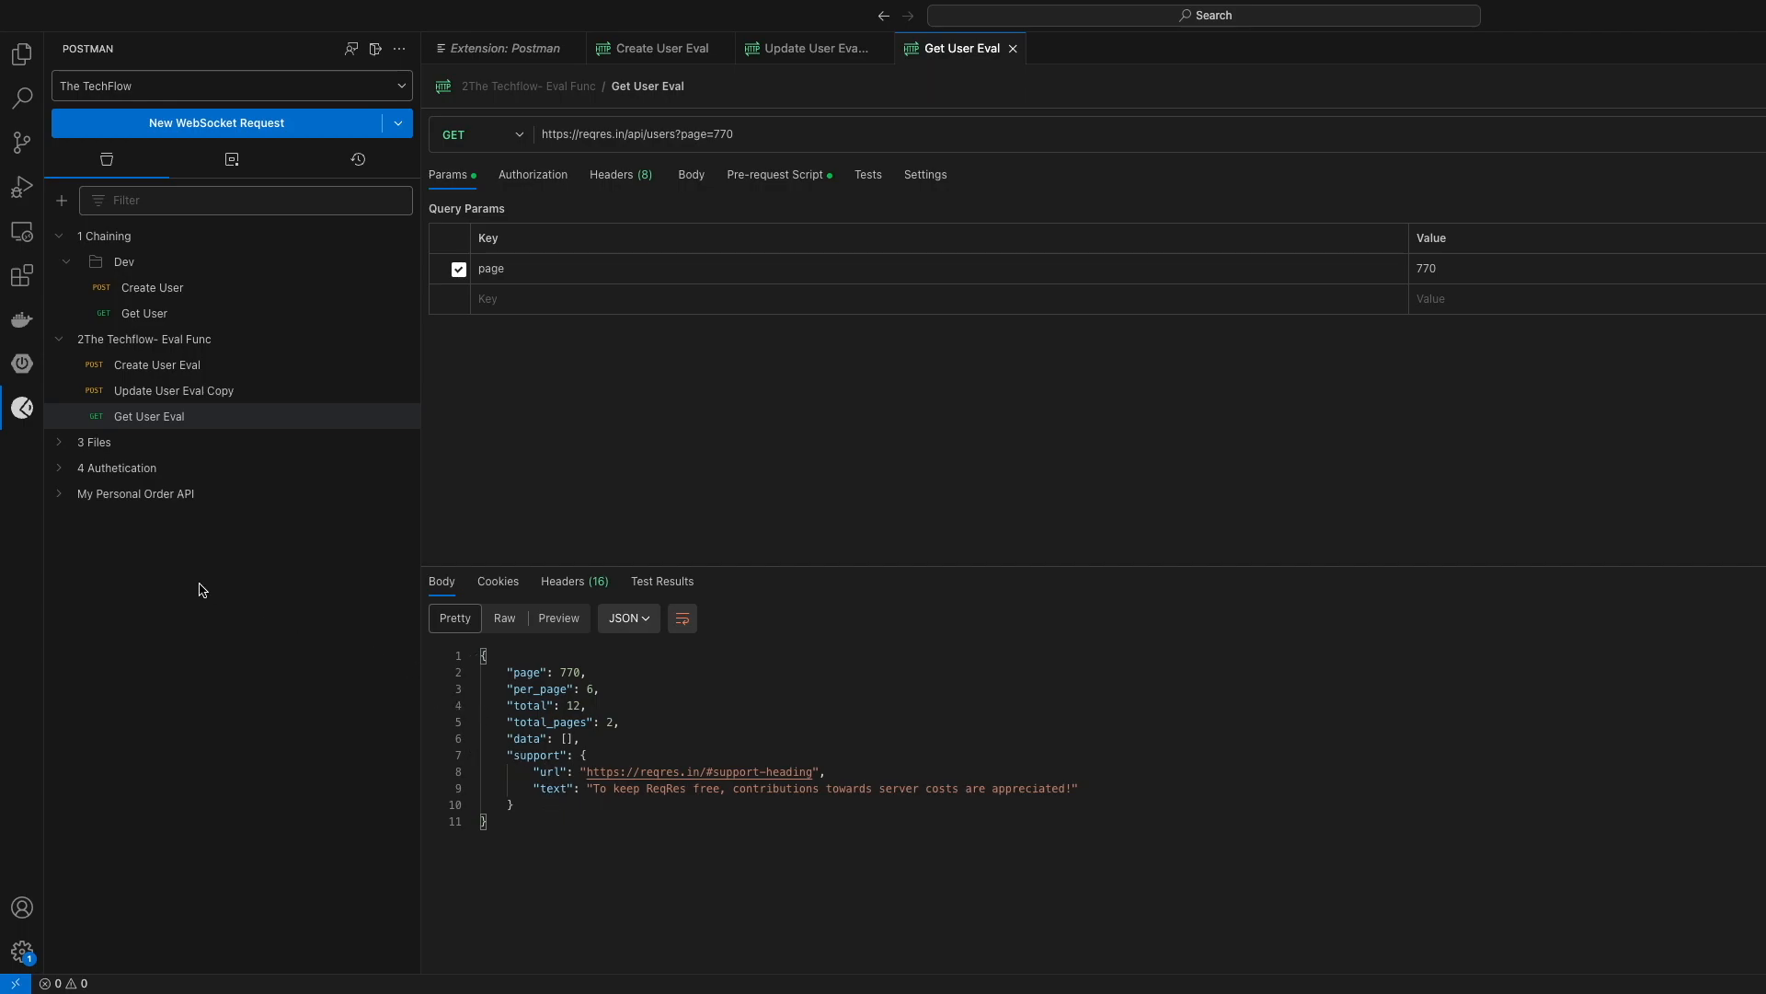
mouse_move(232, 159)
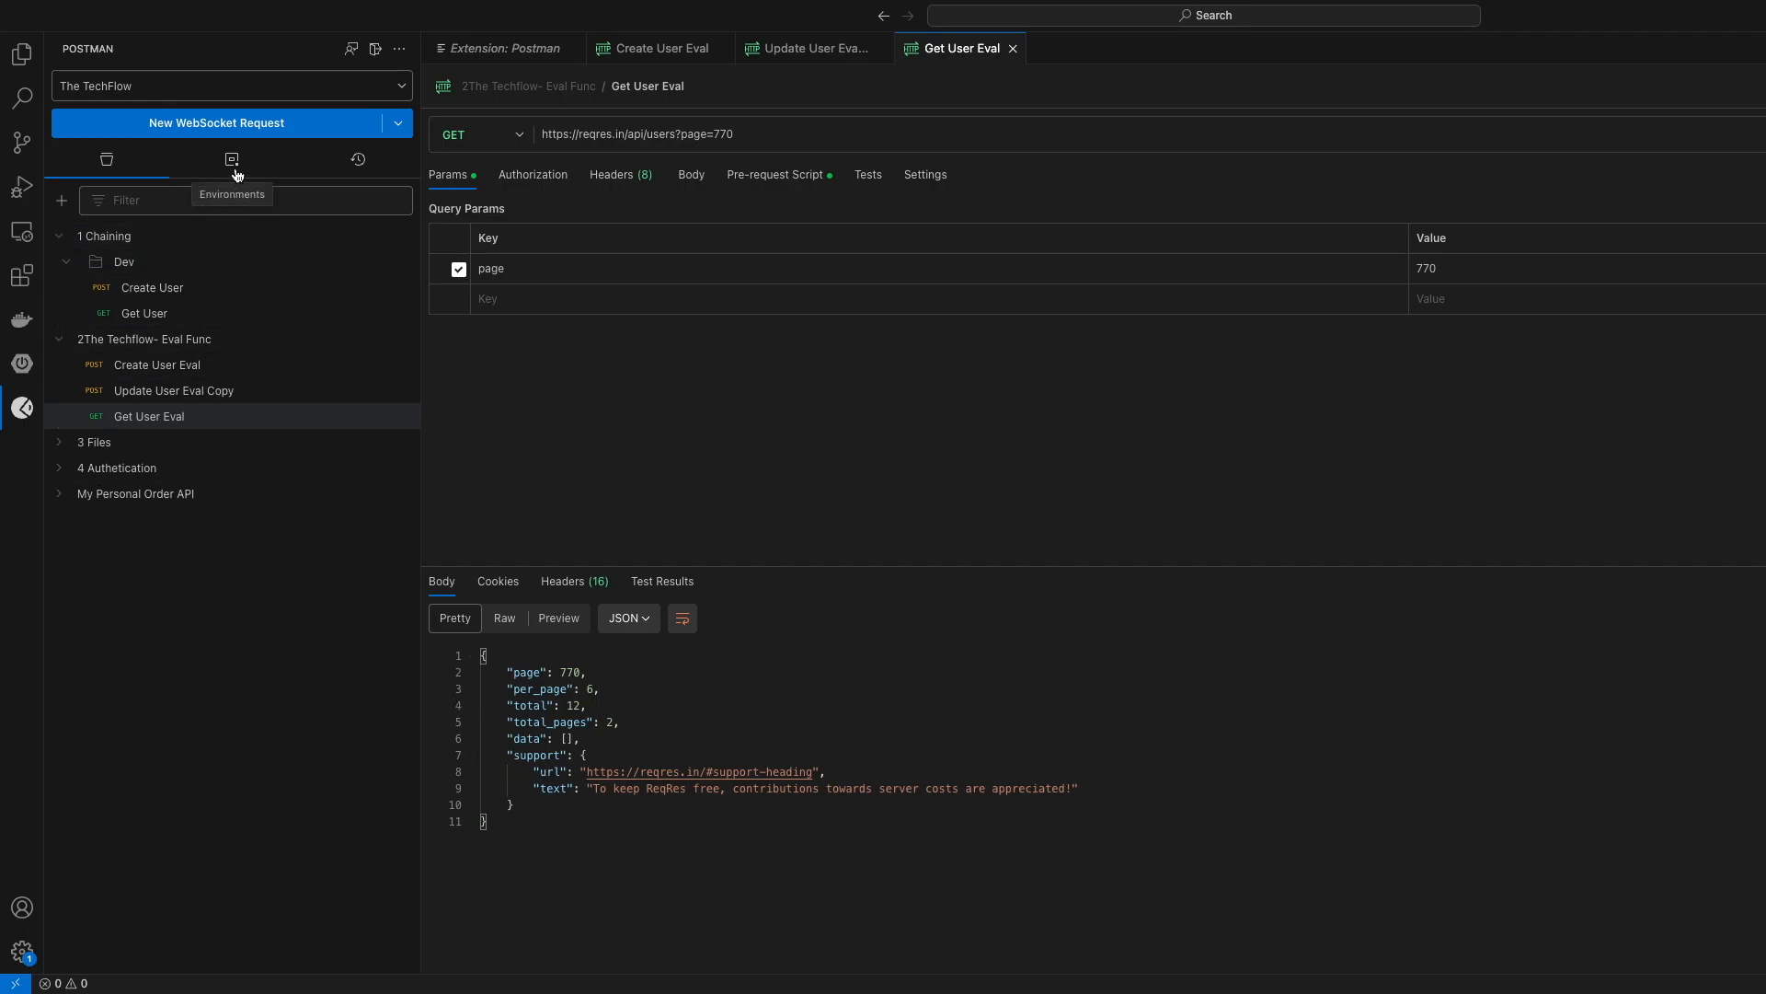
Step: View the Teaching Env variables, check request History, then return to Collections
click(232, 159)
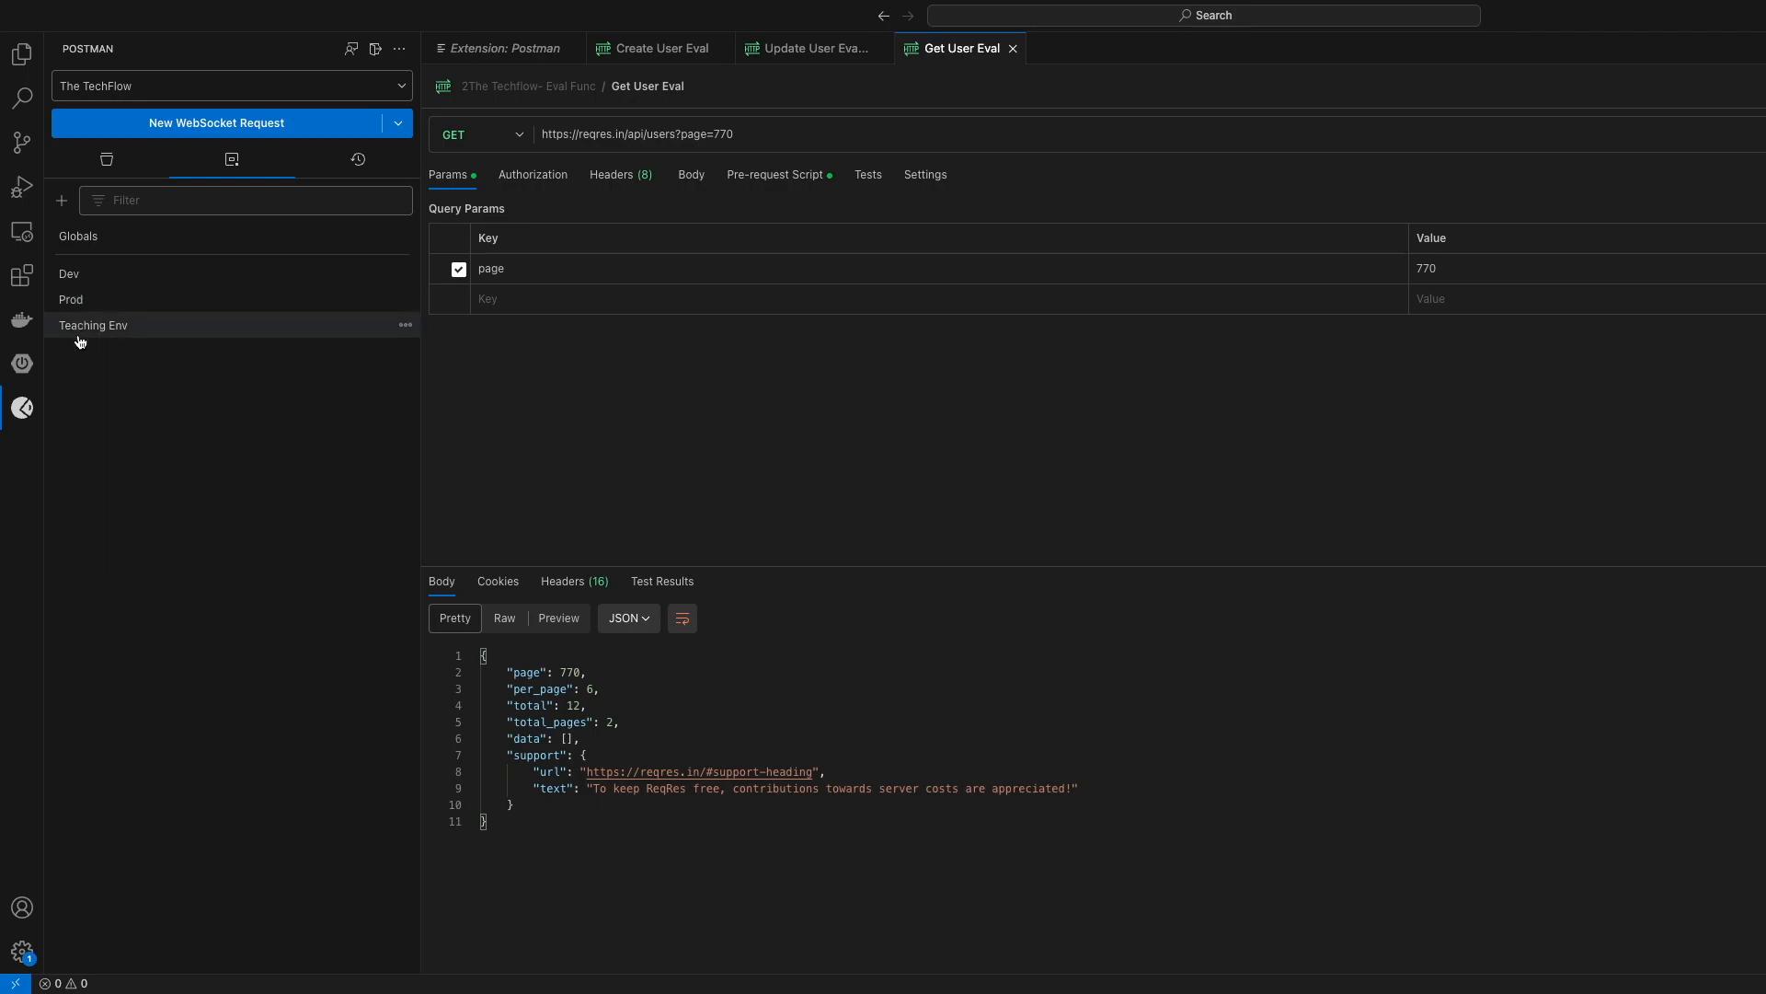
click(92, 325)
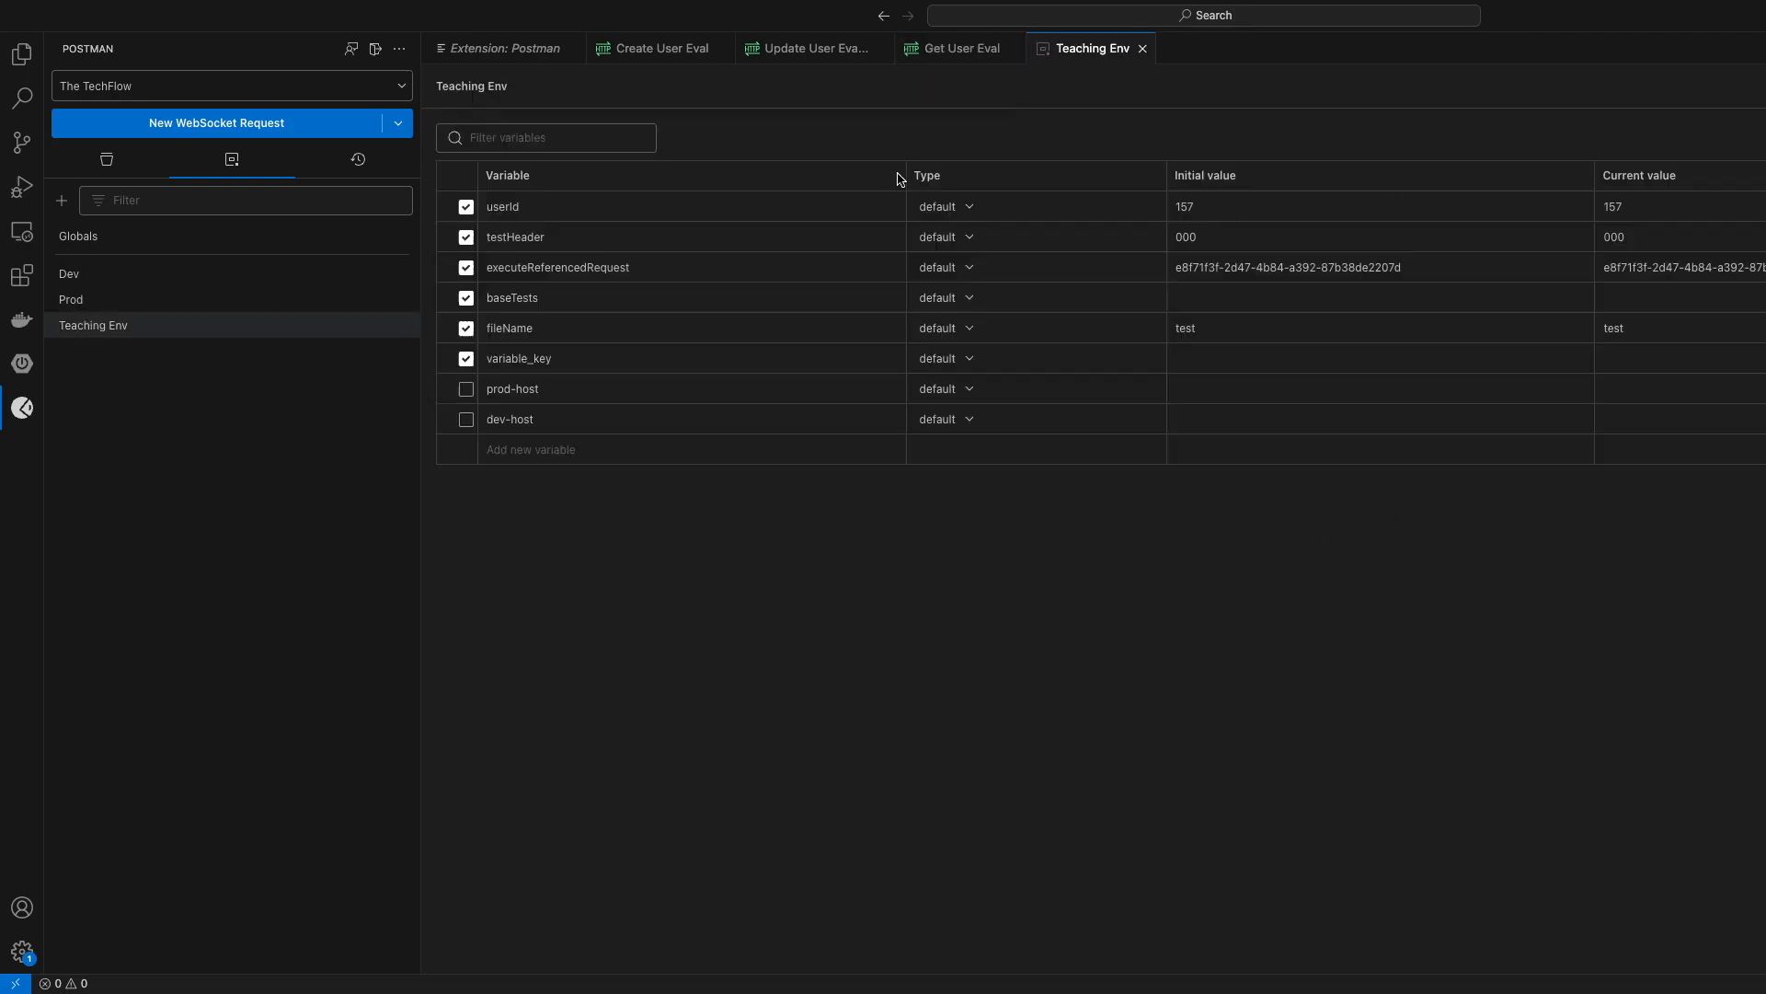
click(357, 160)
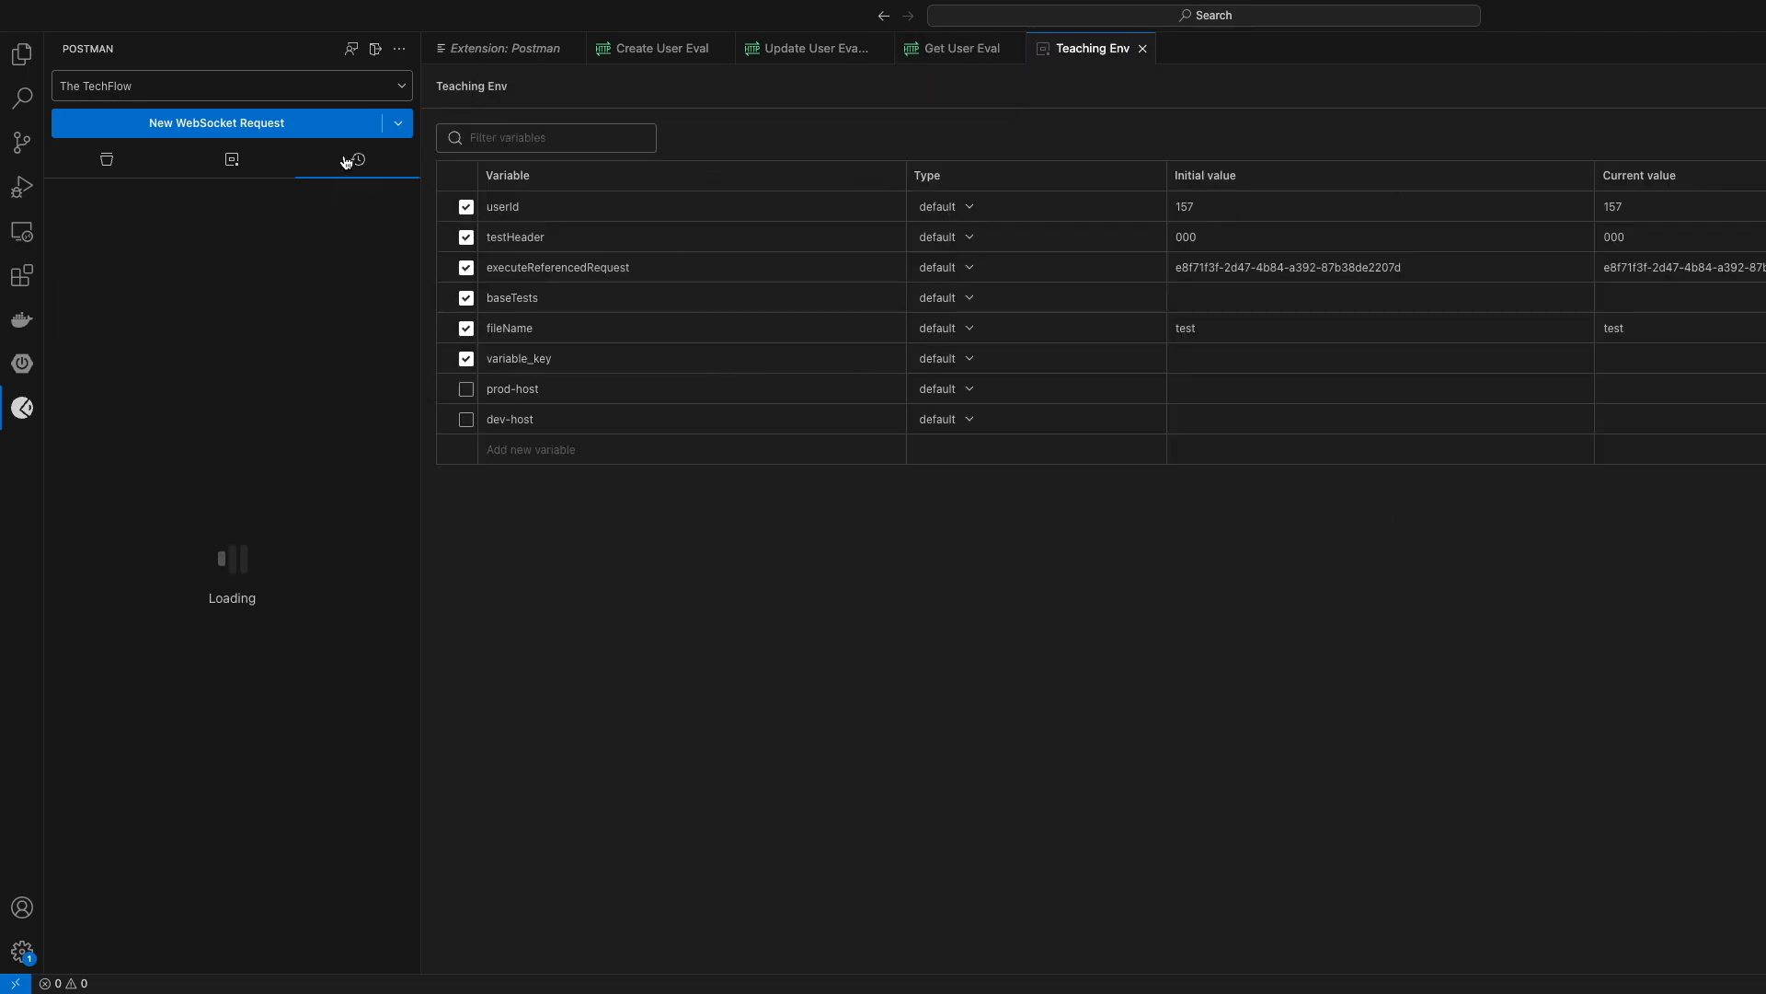
click(356, 160)
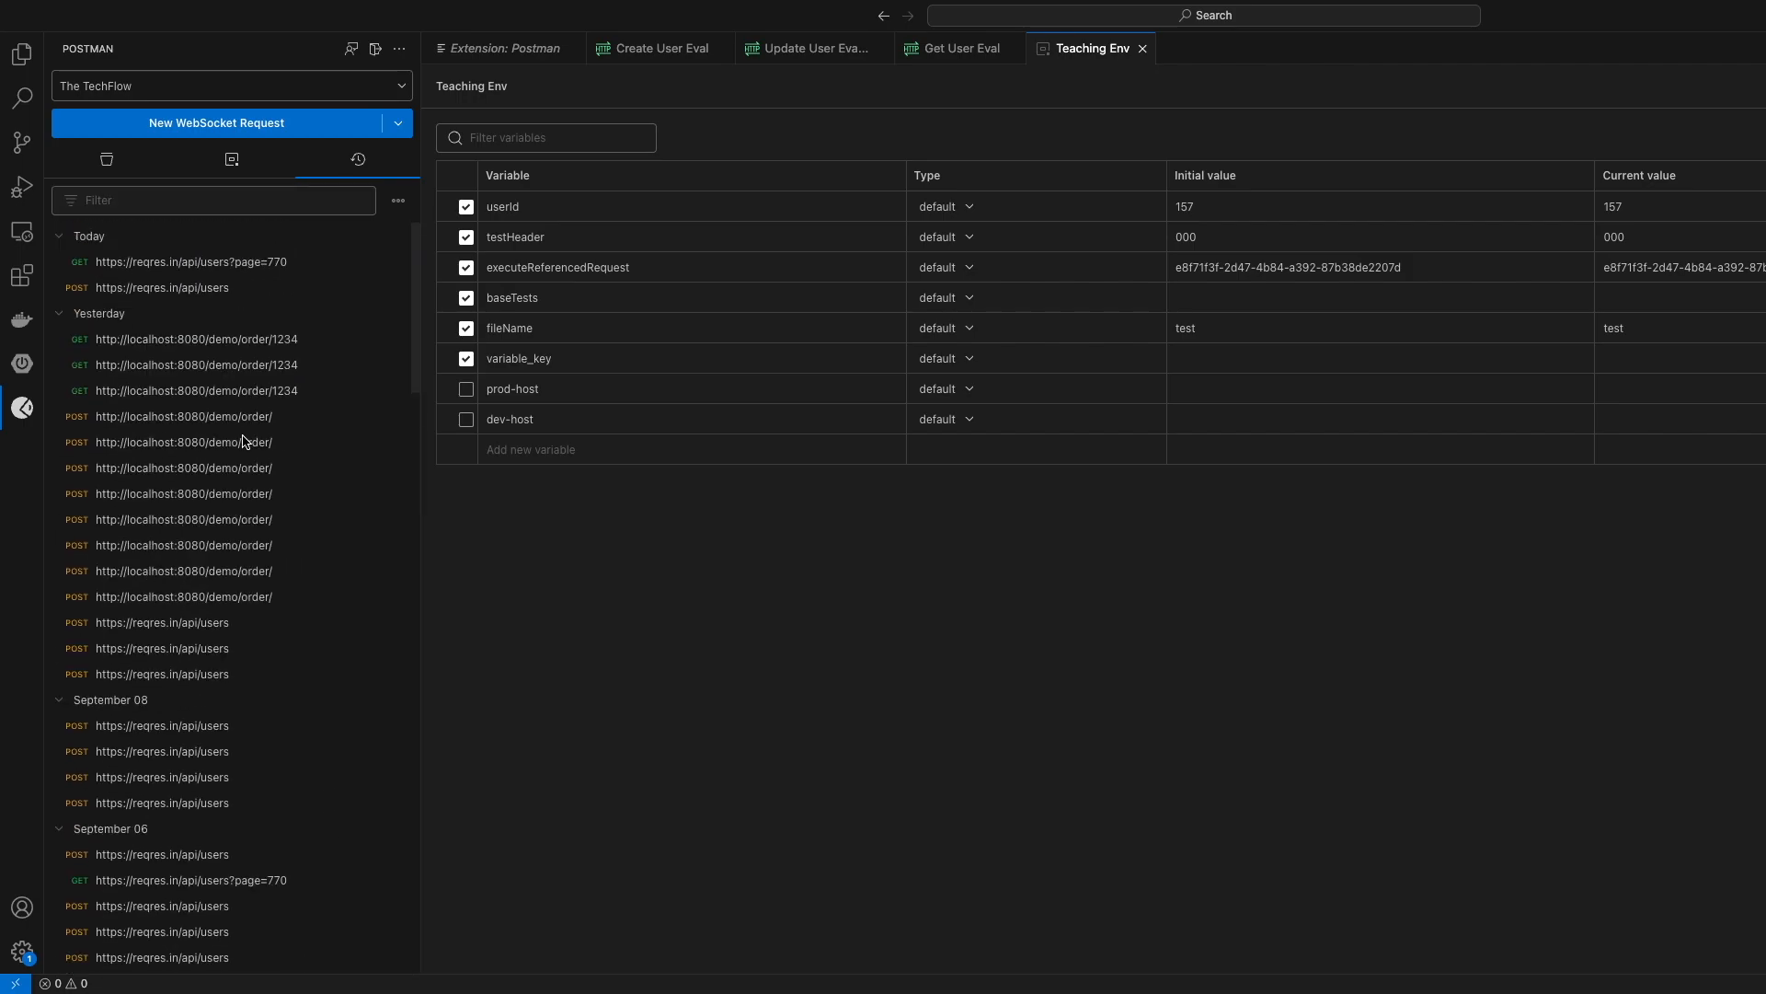
click(106, 160)
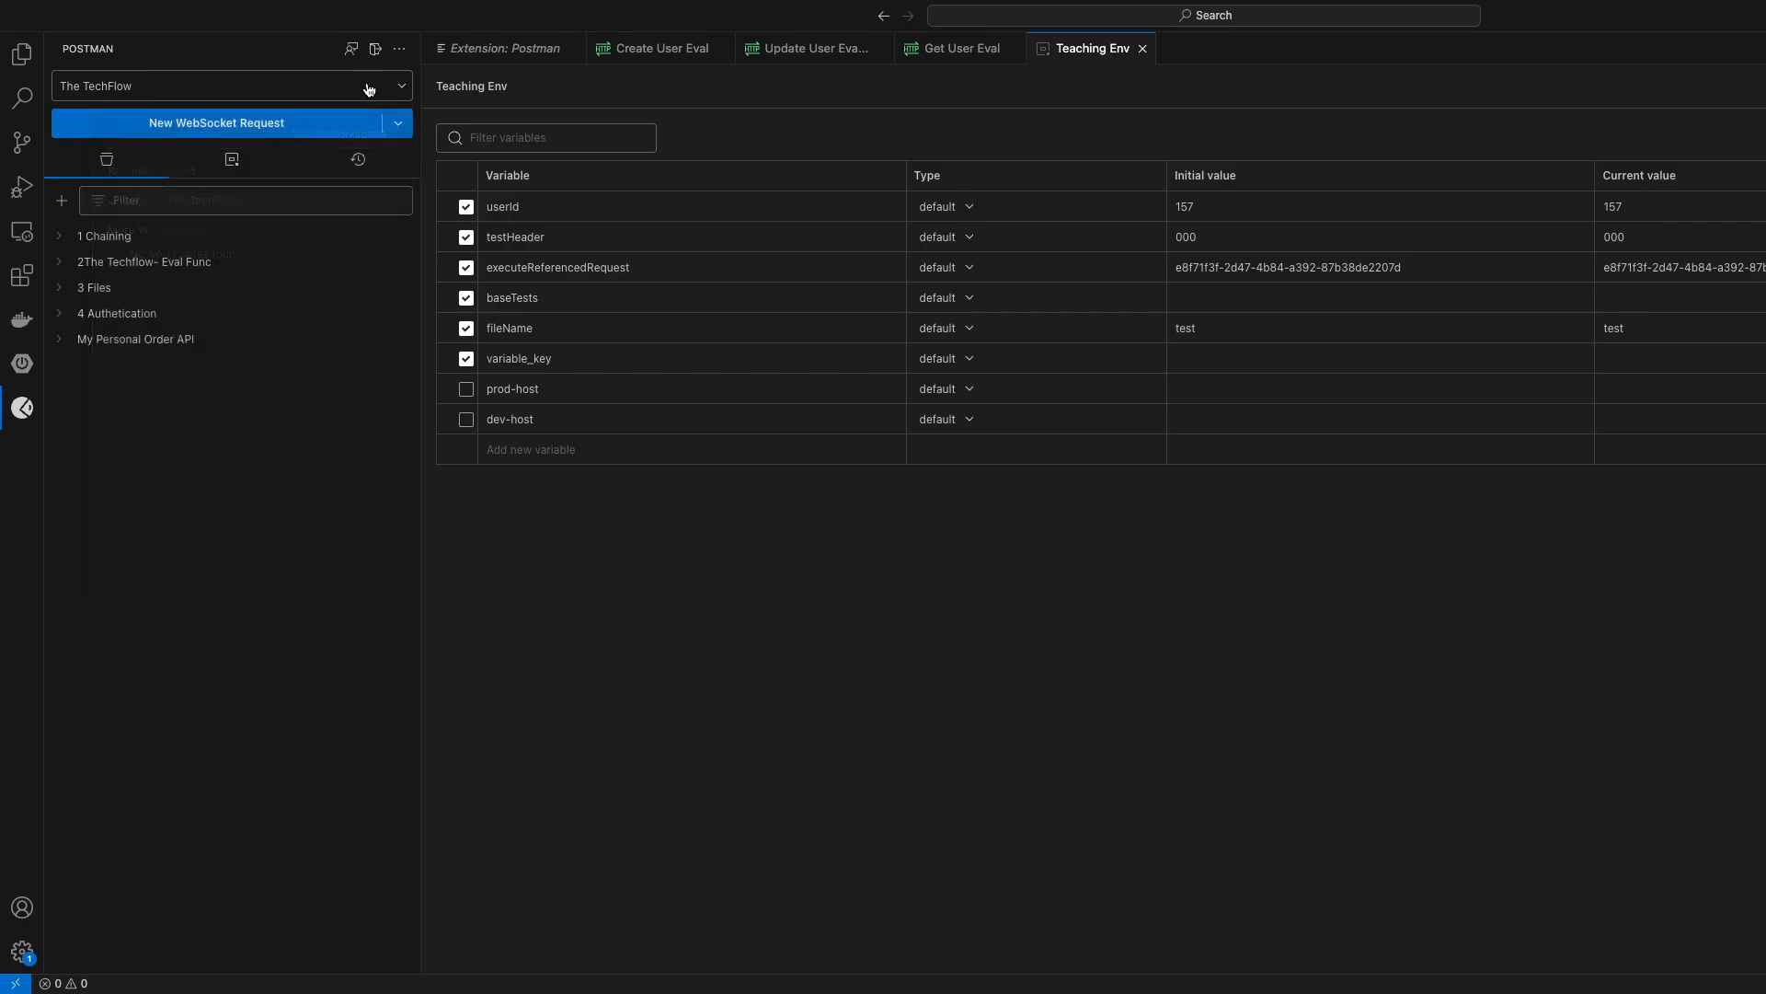
Step: Choose Import cURL from the new-request dropdown
click(396, 121)
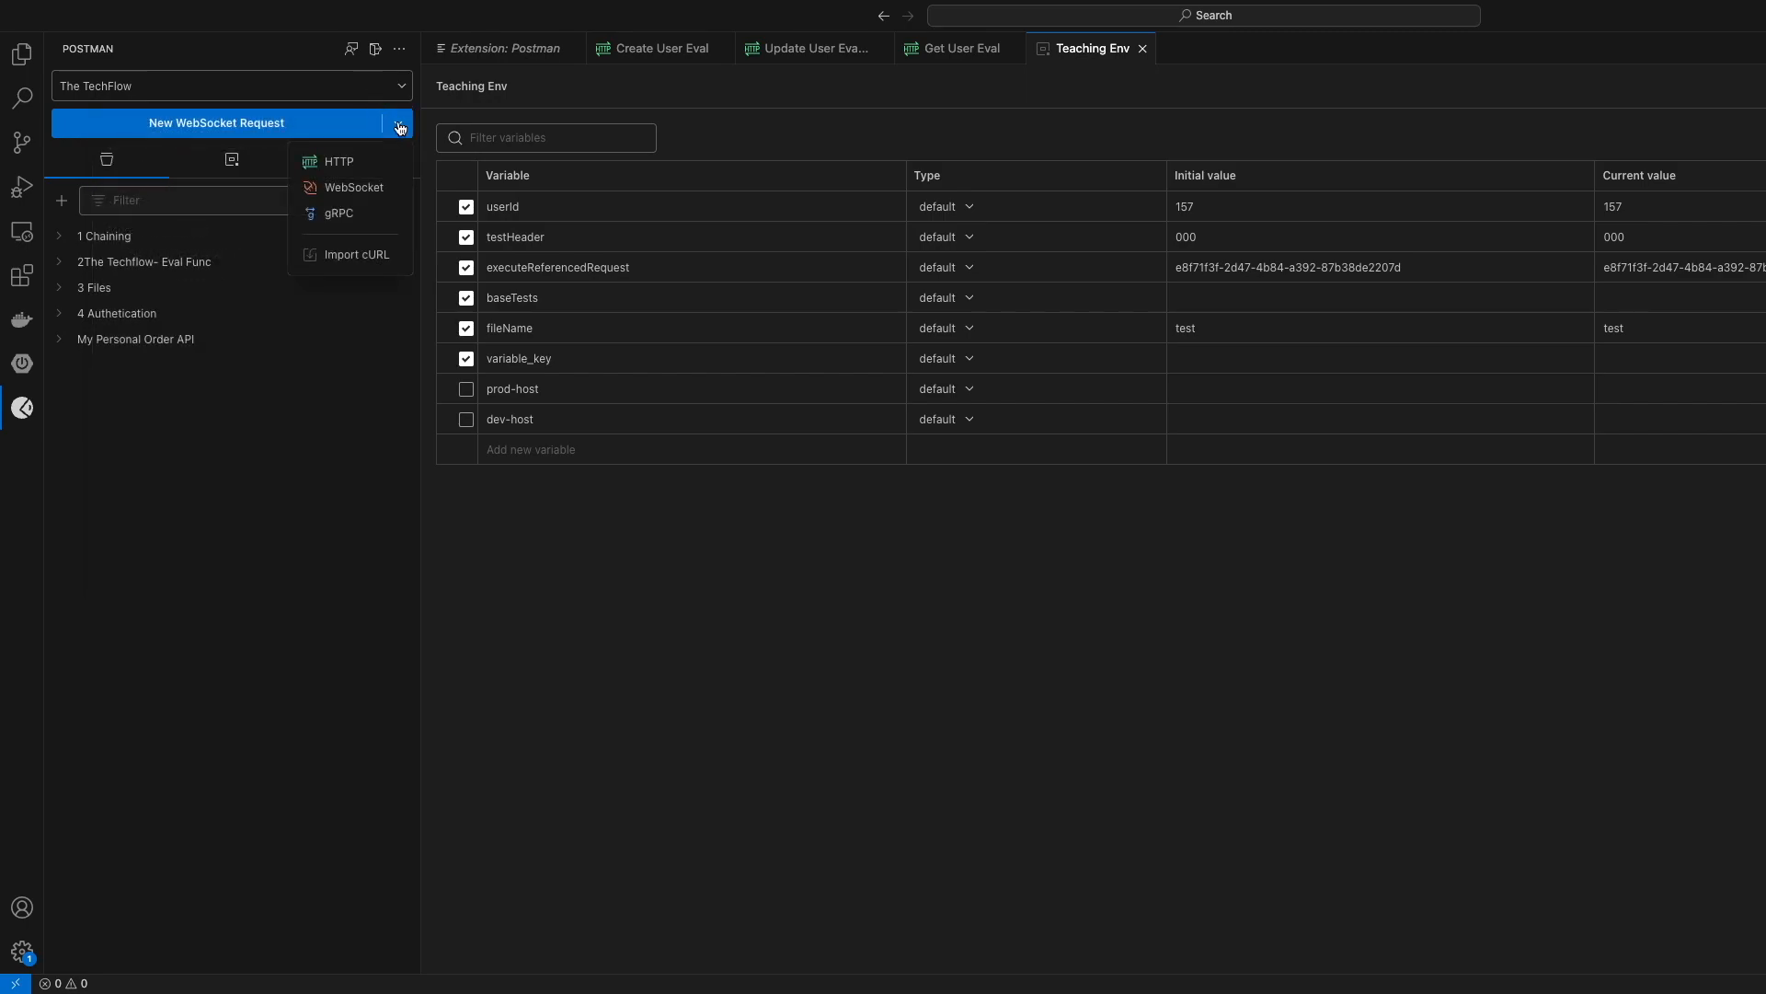
mouse_move(357, 254)
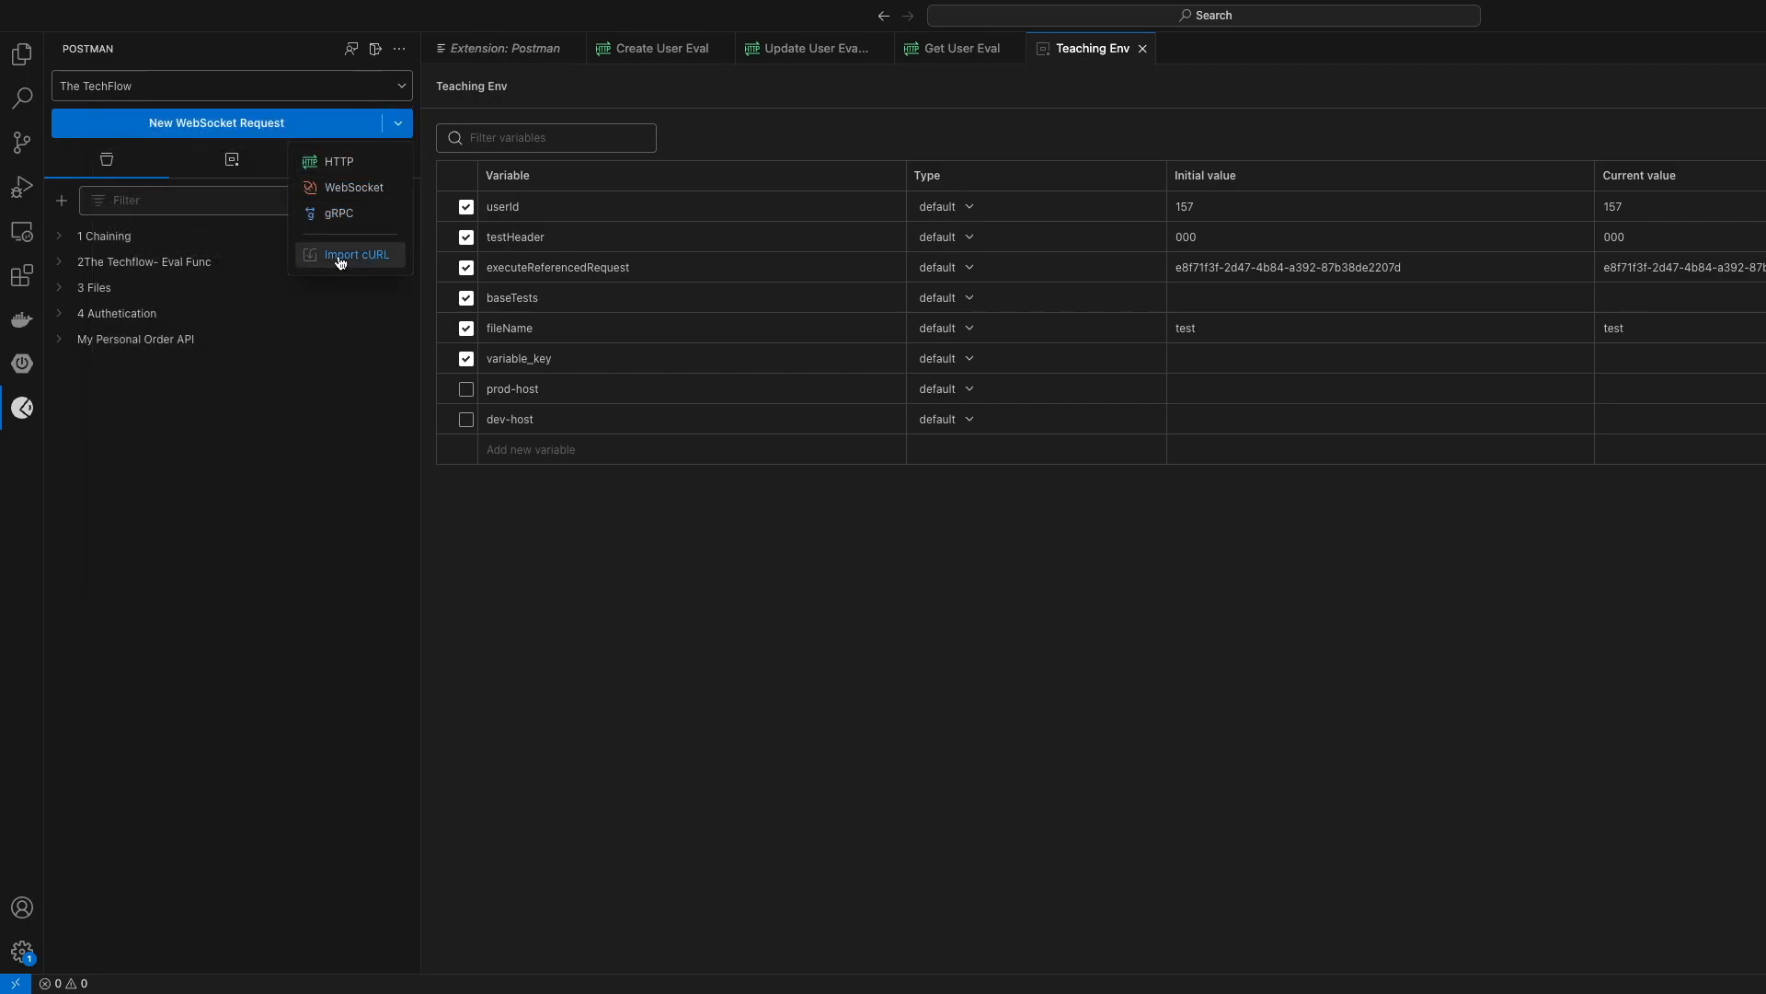
click(356, 255)
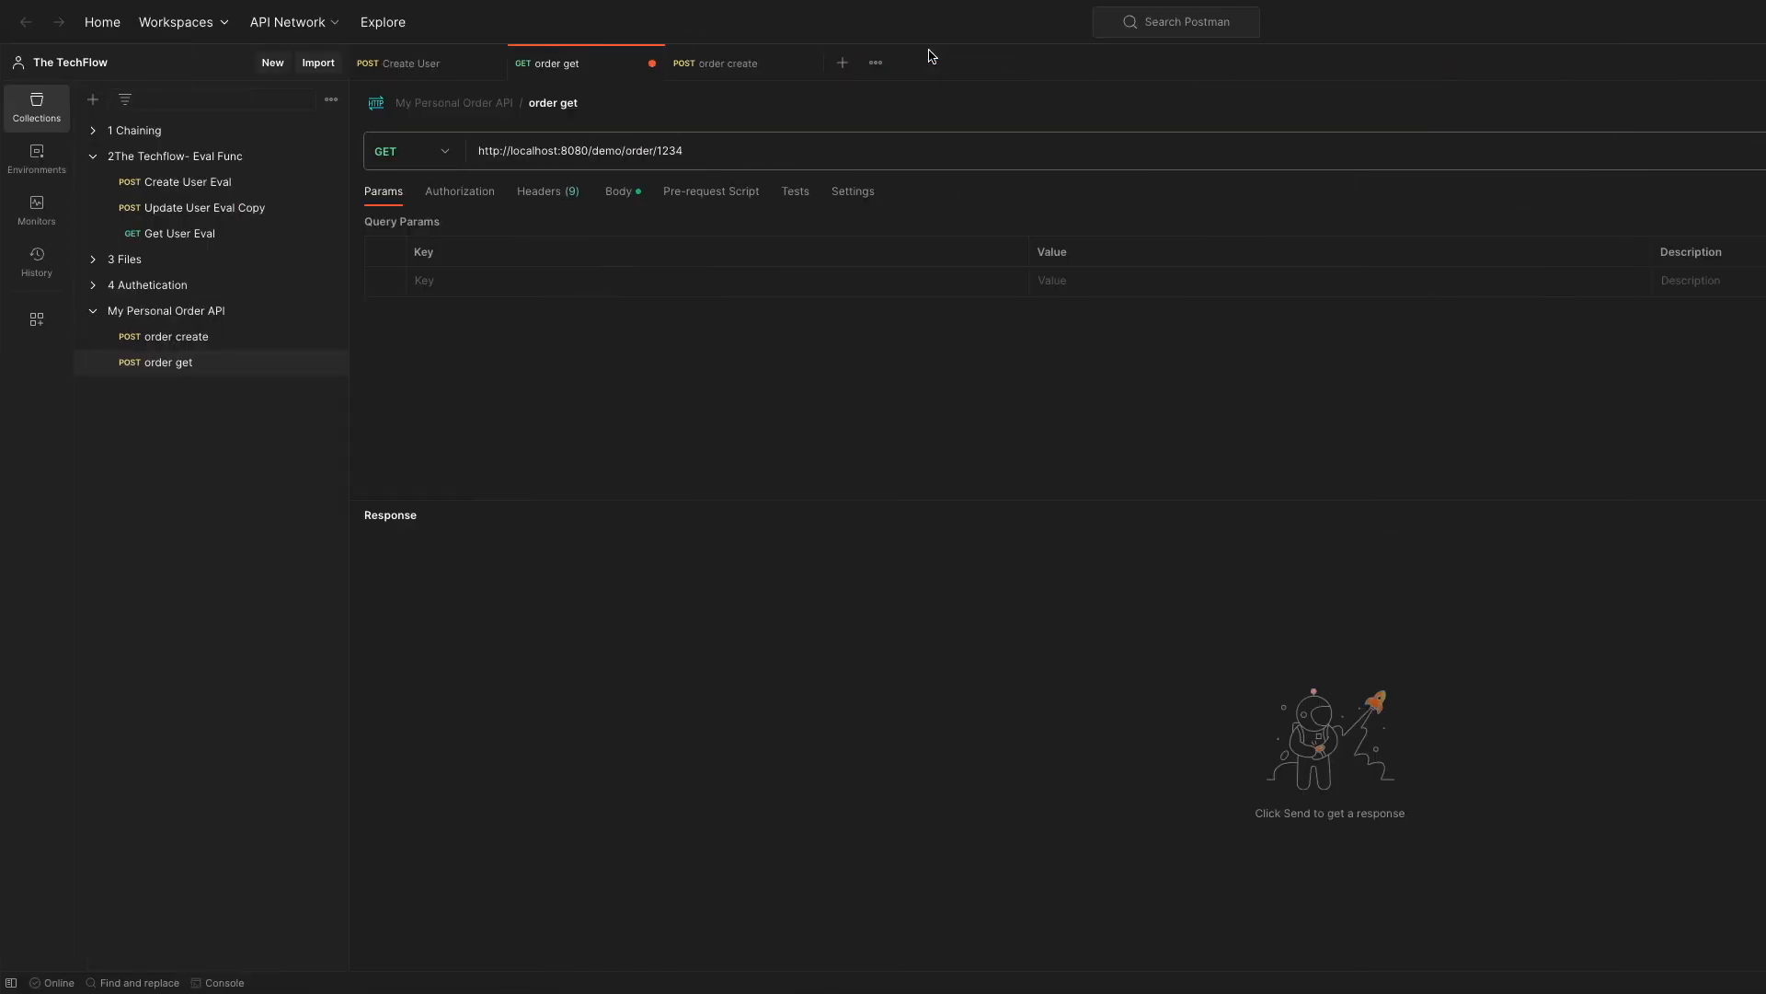
Step: Open Get User Eval in the Postman app and copy its cURL snippet
click(145, 241)
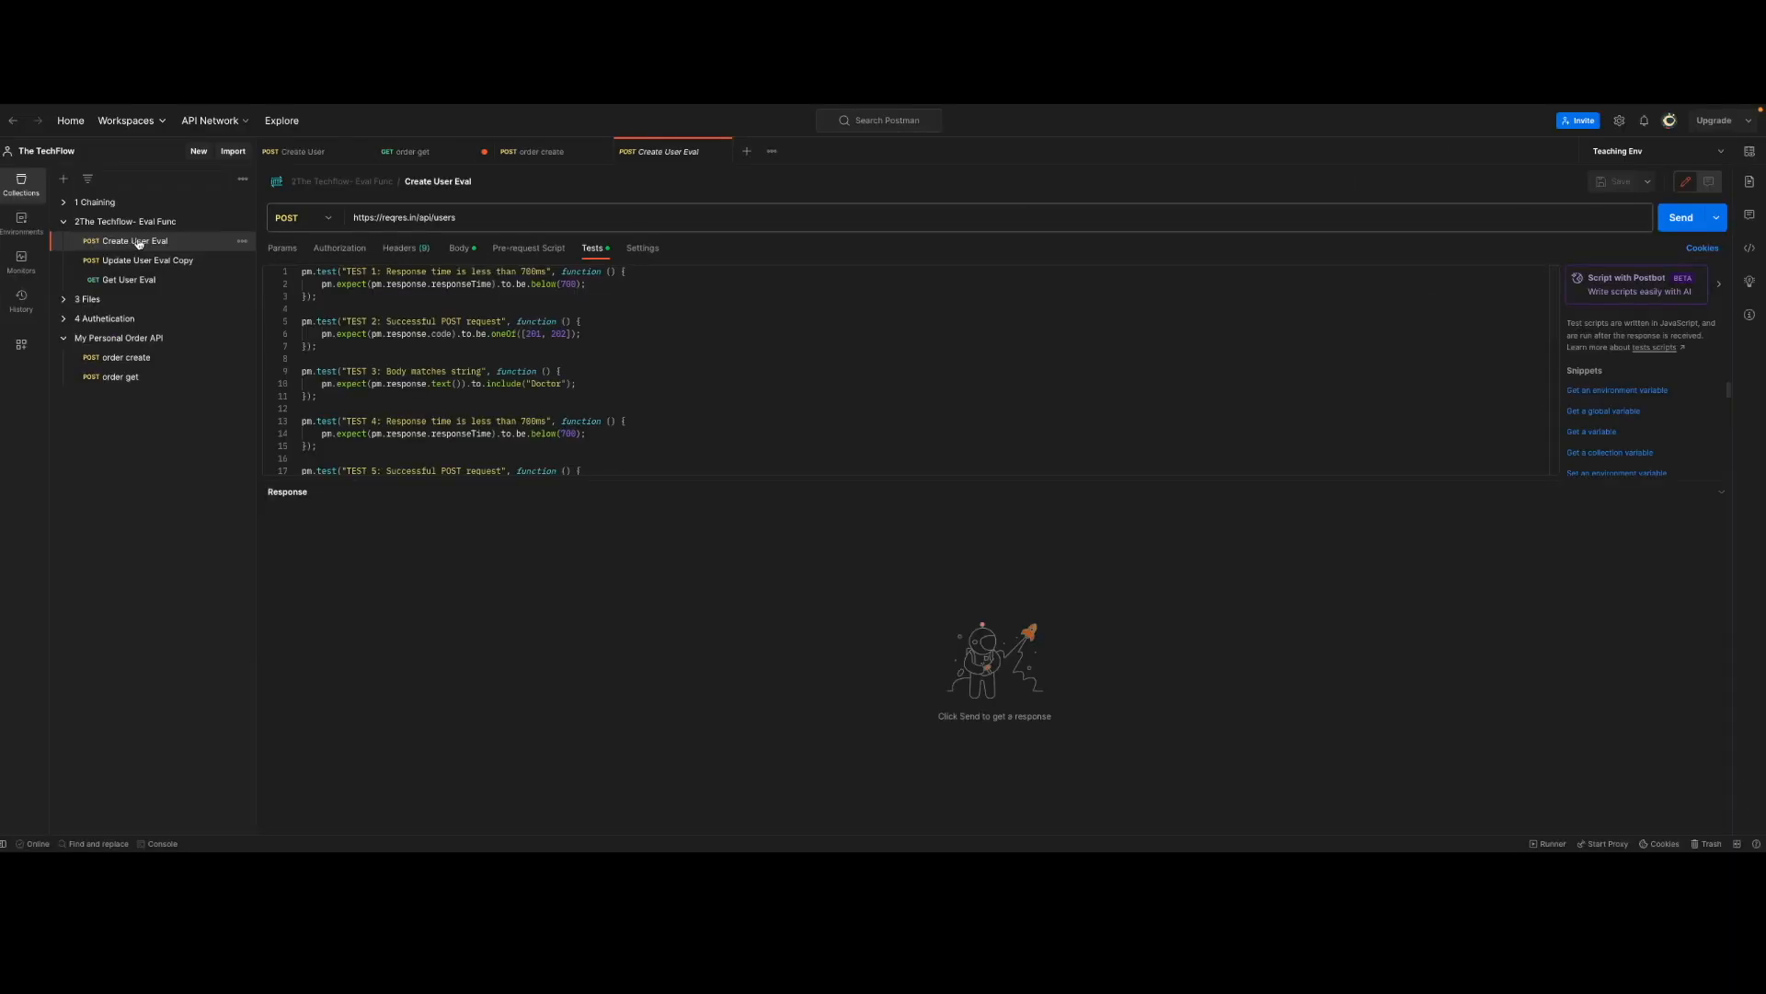
click(127, 280)
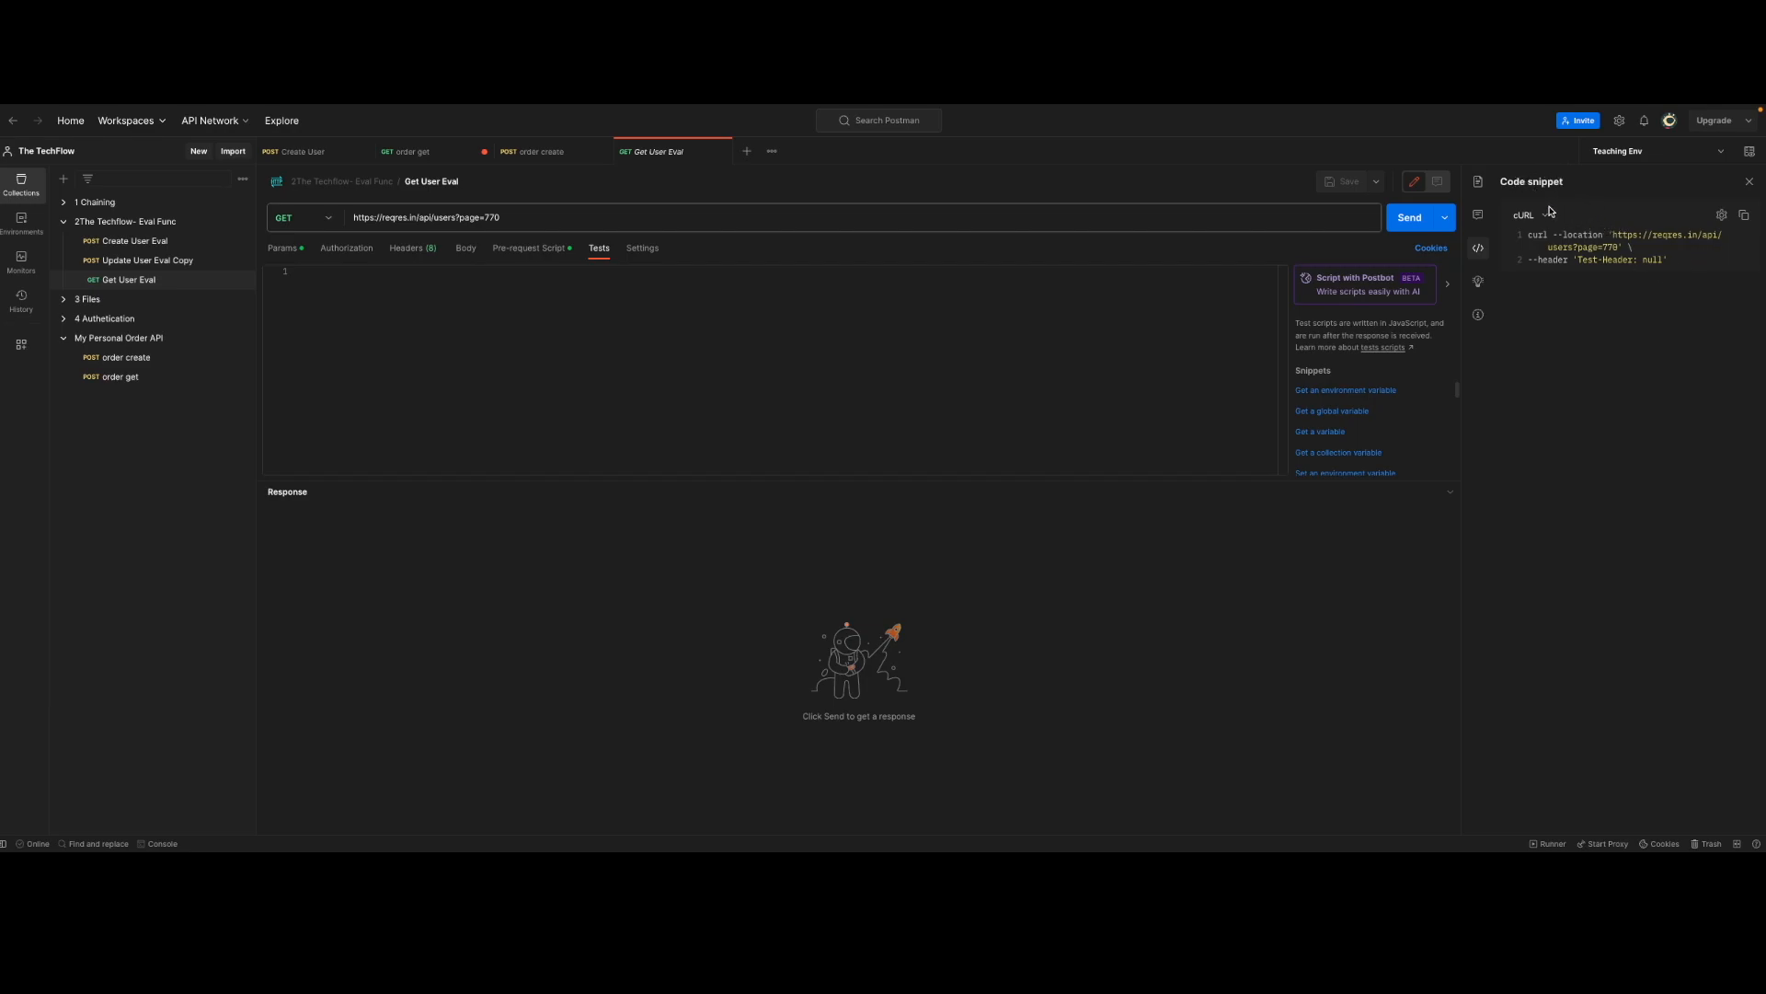
click(1530, 214)
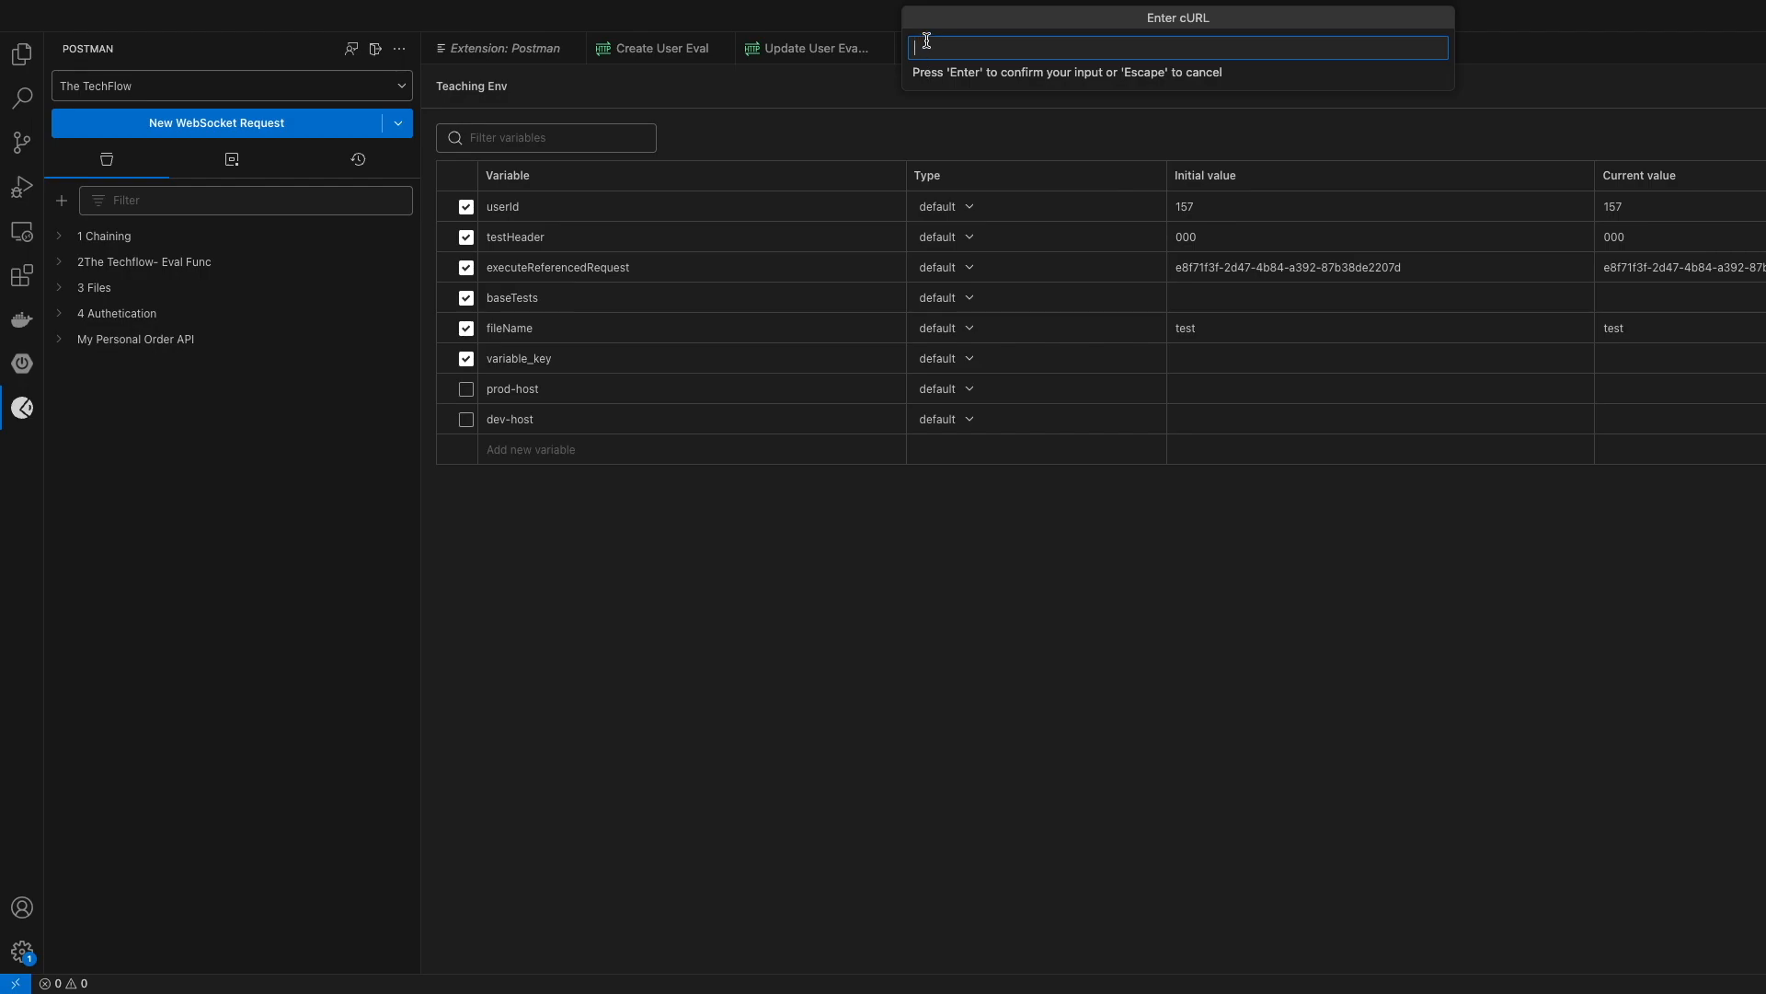
Step: Import the page-770 cURL request with its Test-Header, then confirm signing out of Postman
text(curl --location 'https://reqres.in/api/users?page=770' \ --header 'Test-Header: null')
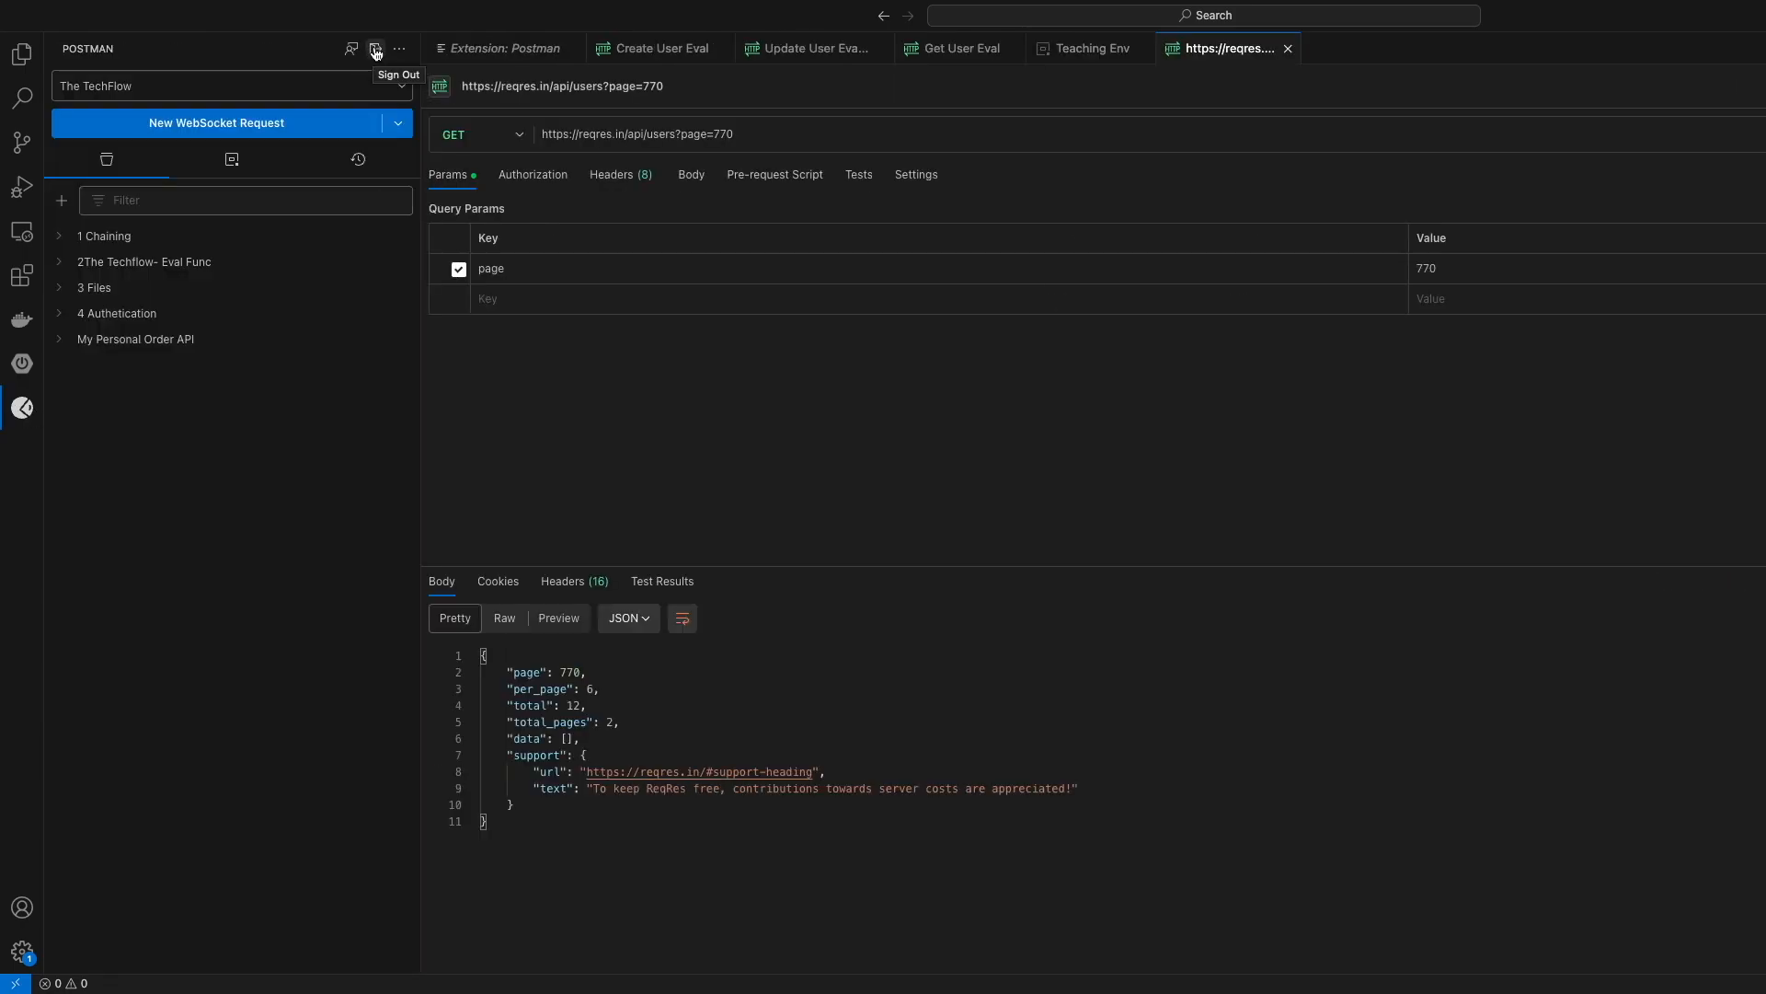
click(375, 49)
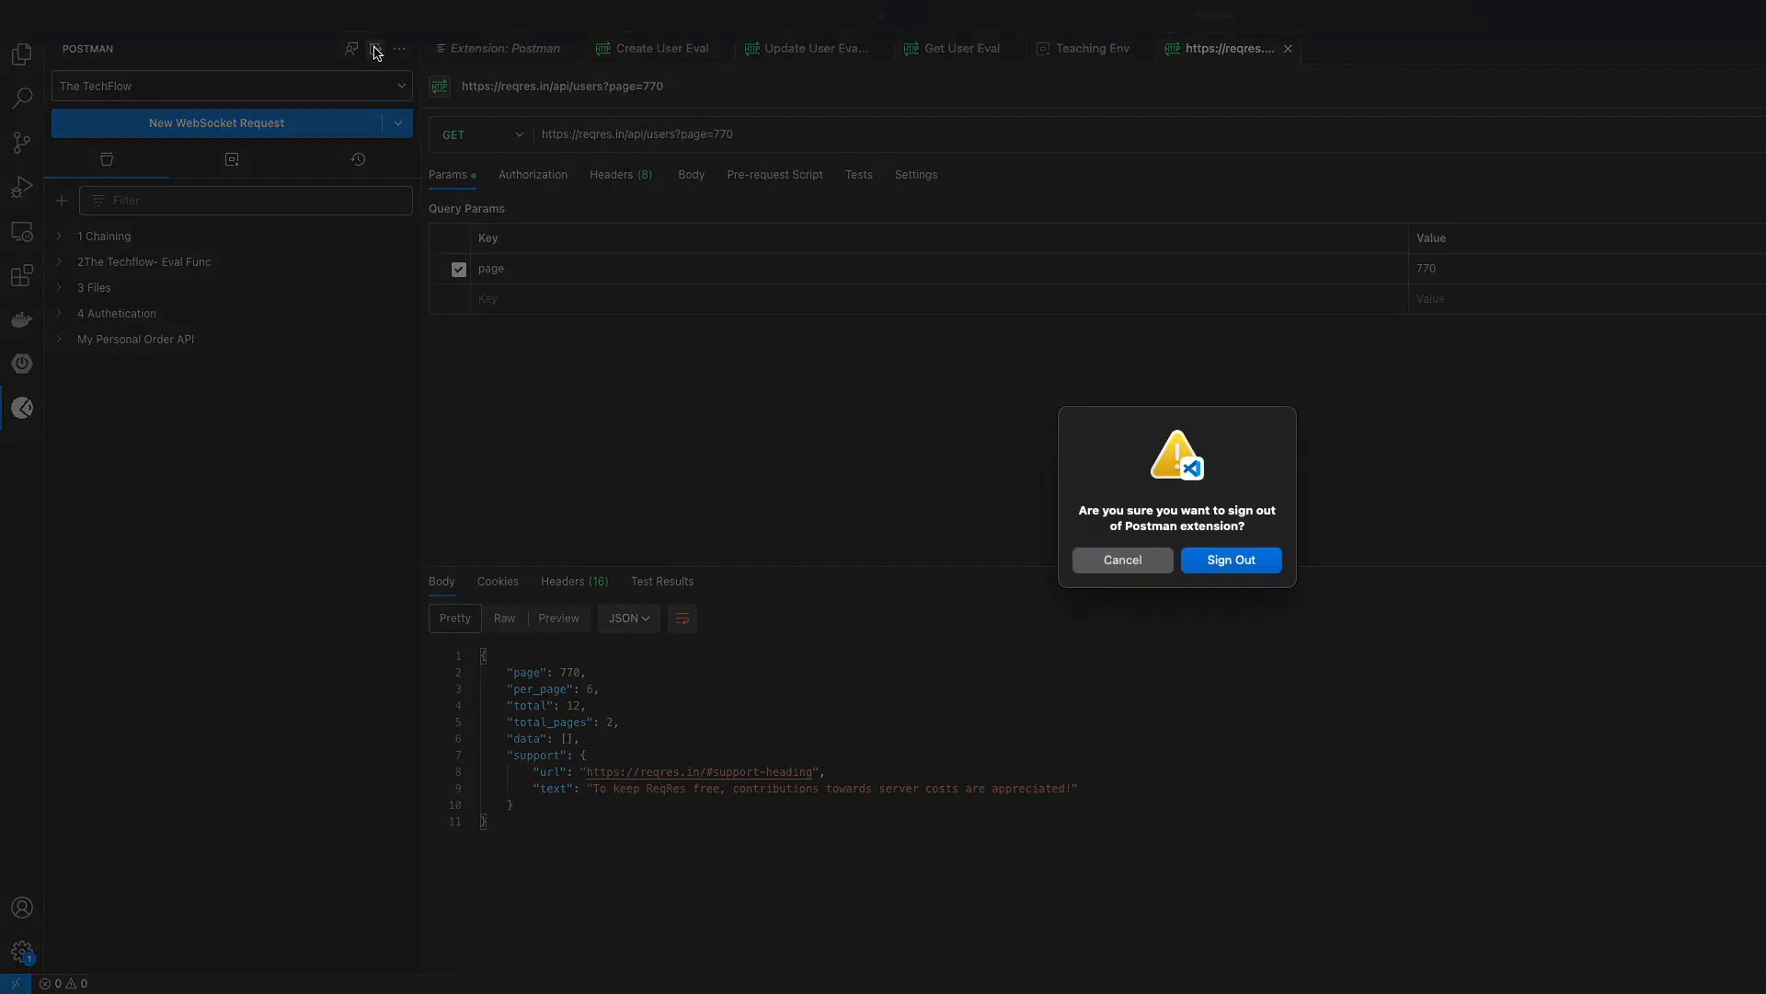
click(1229, 561)
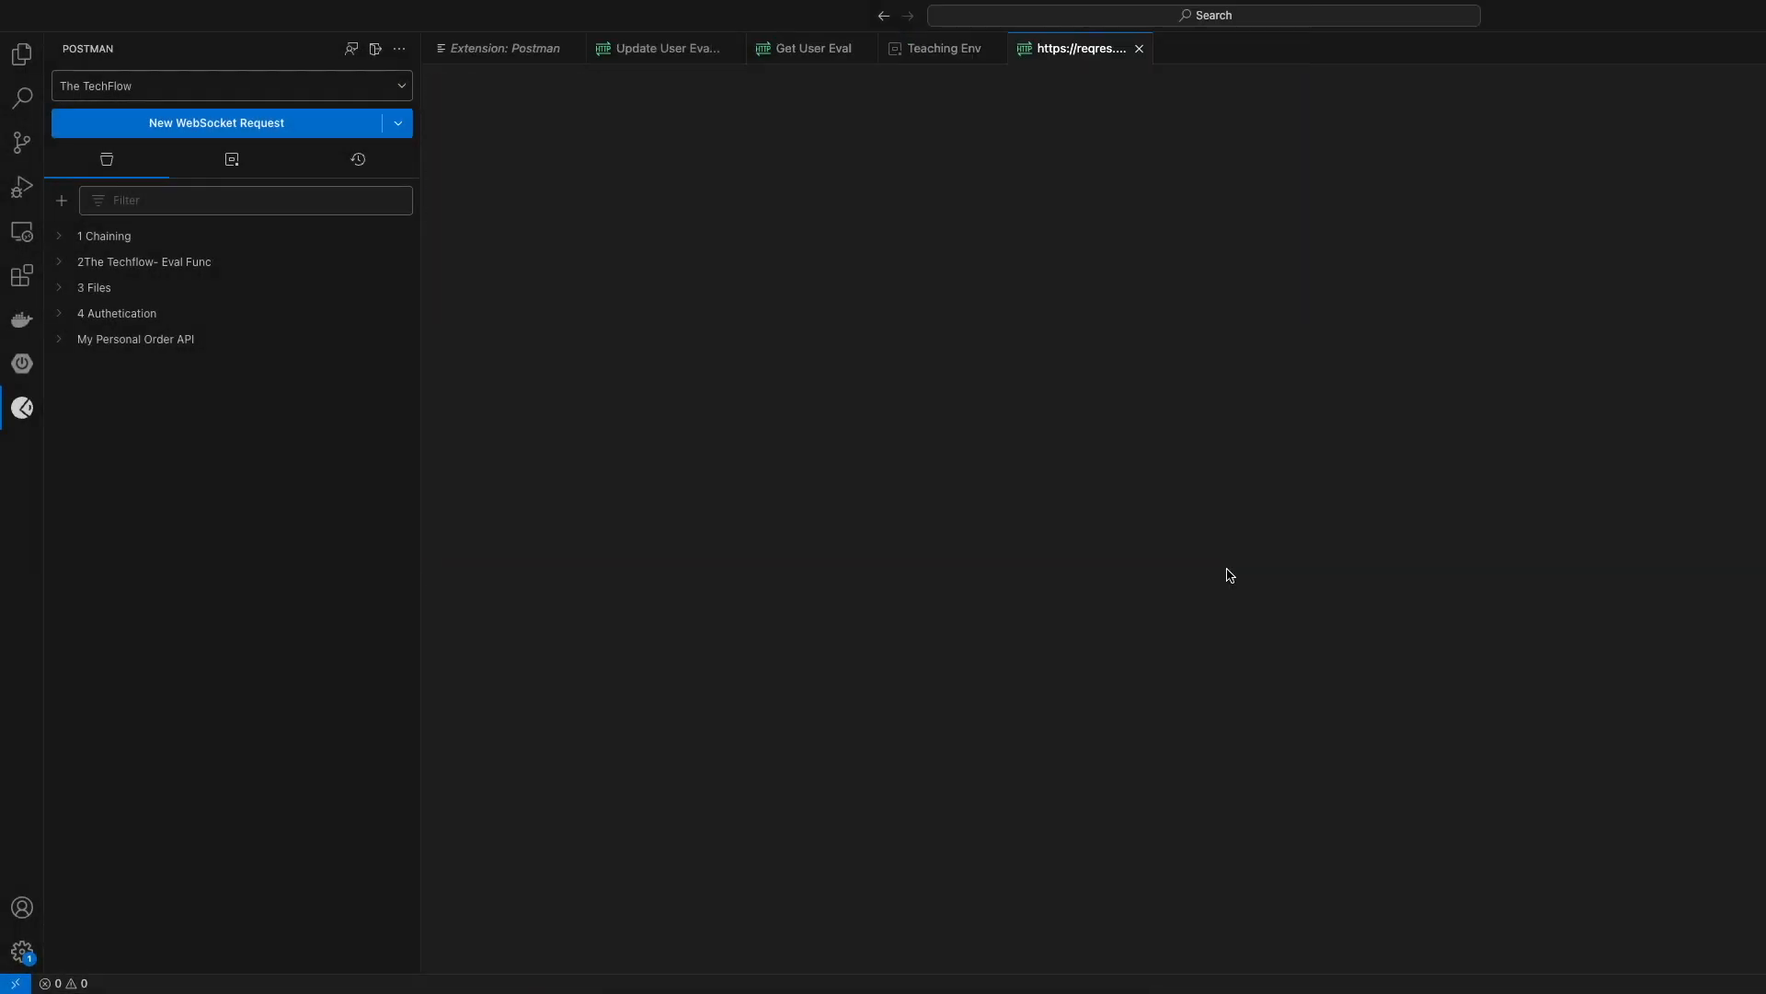
click(502, 48)
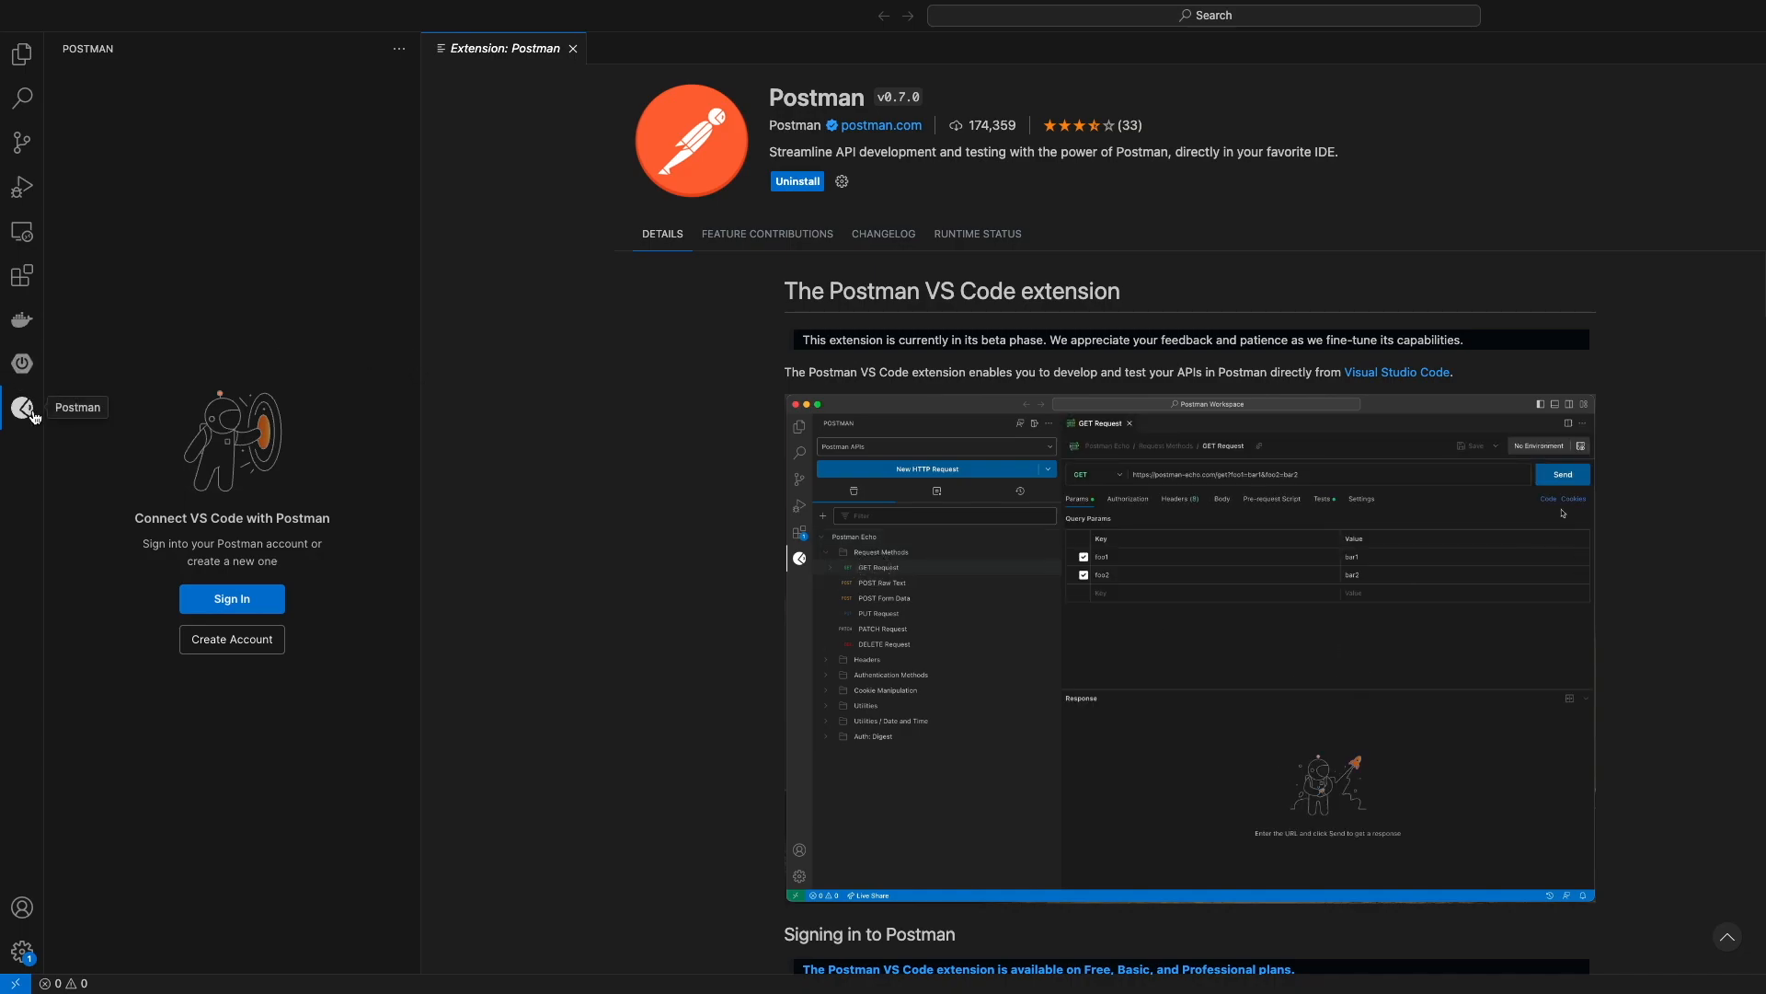
Step: Open the Postman extension page and uninstall it
click(1561, 473)
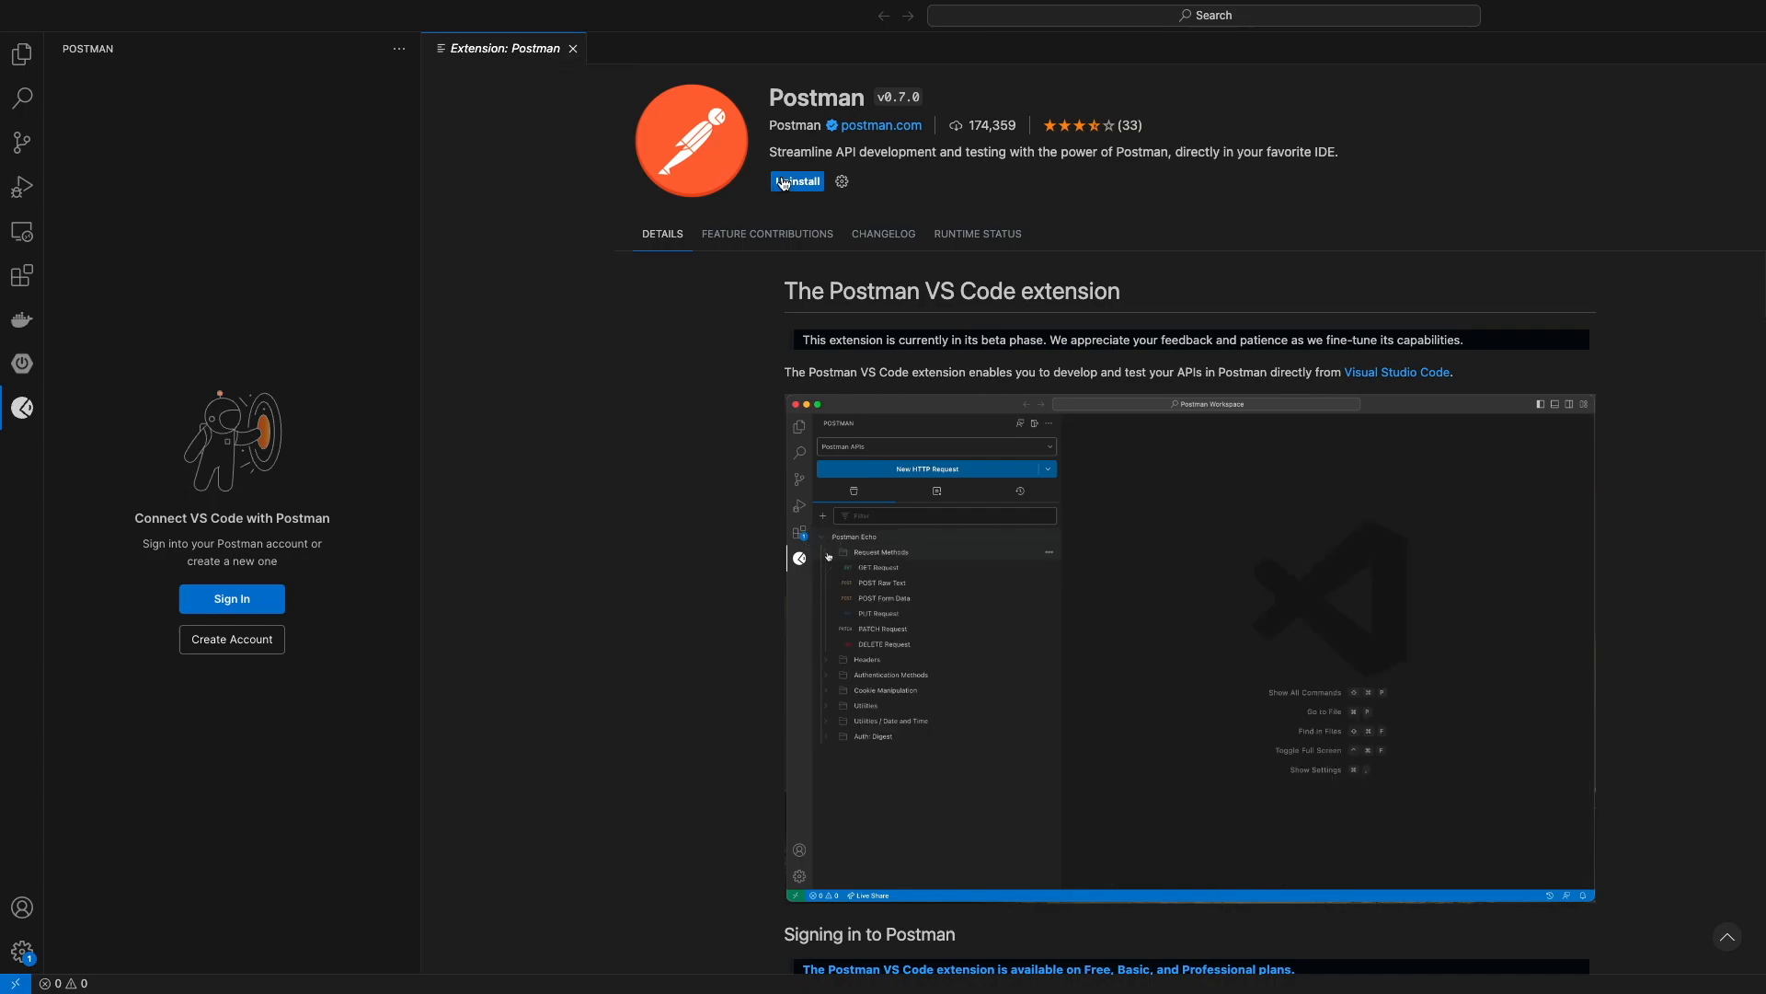
click(797, 181)
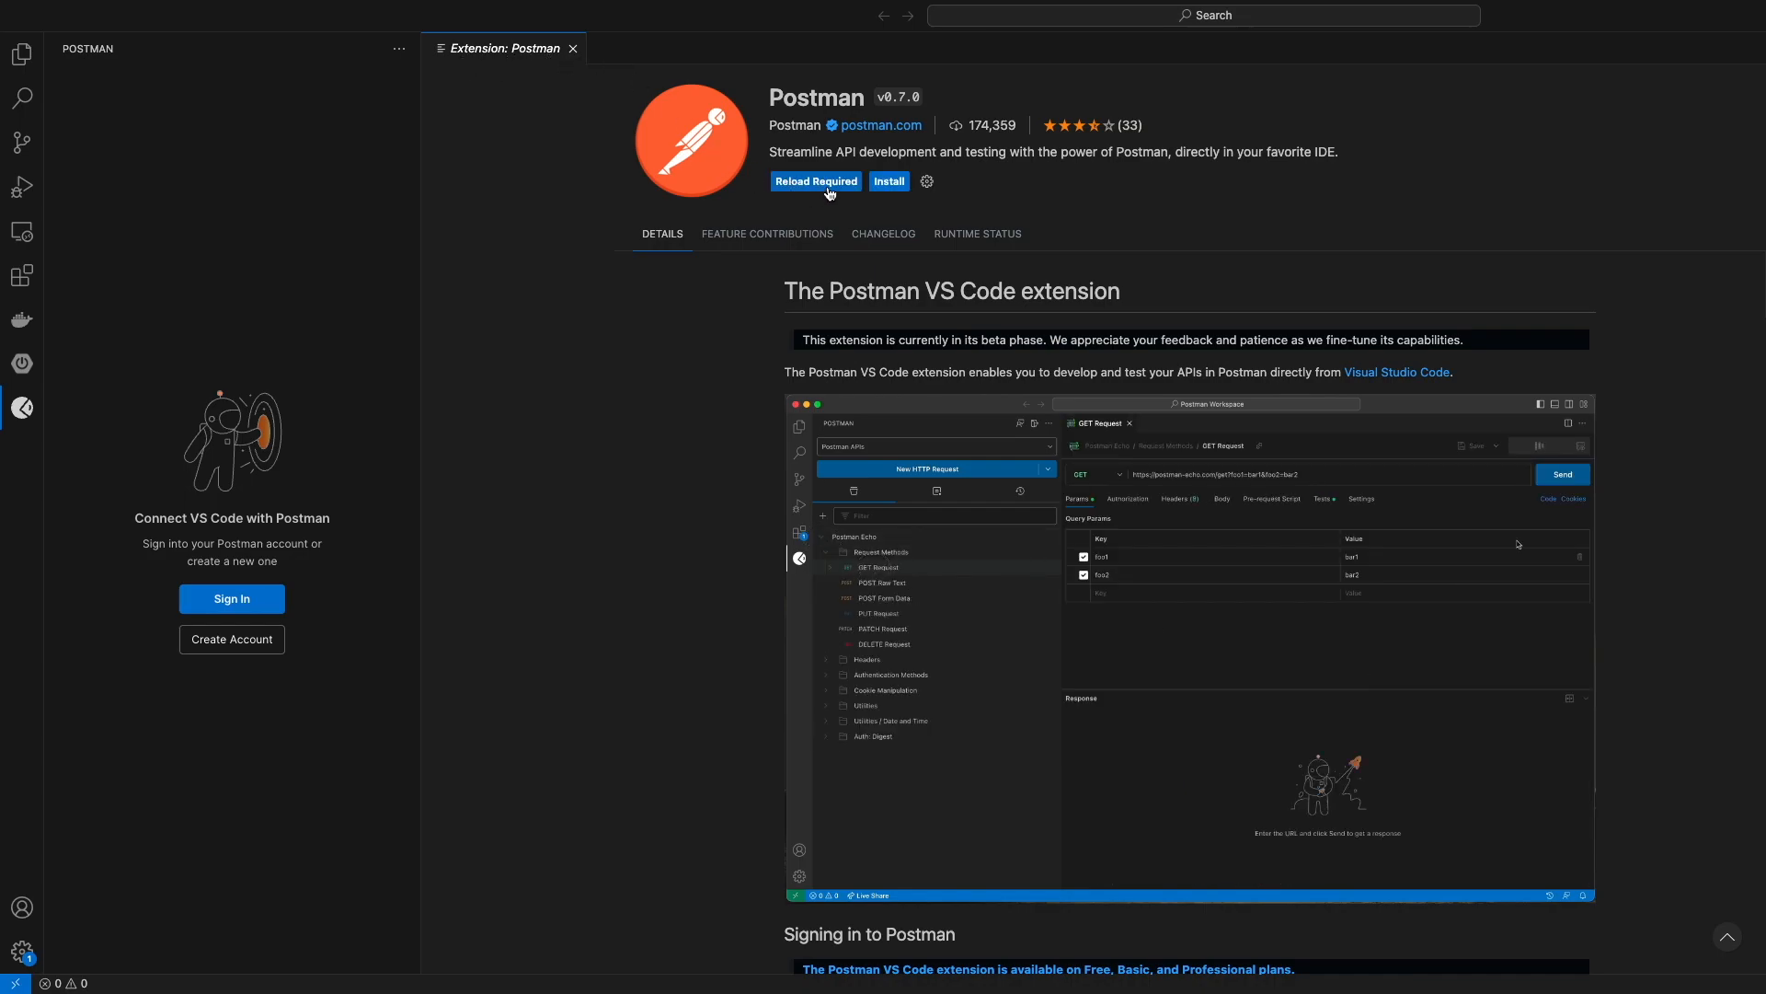